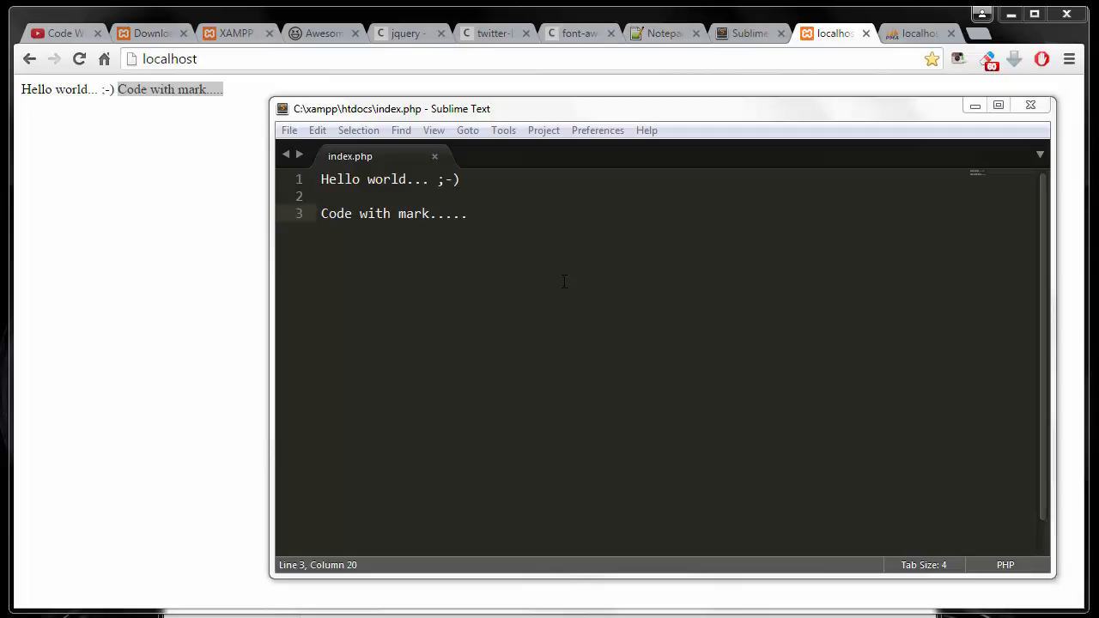
- Select all of the old Hello world / Code with mark text in index.php
key("ctrl+a")
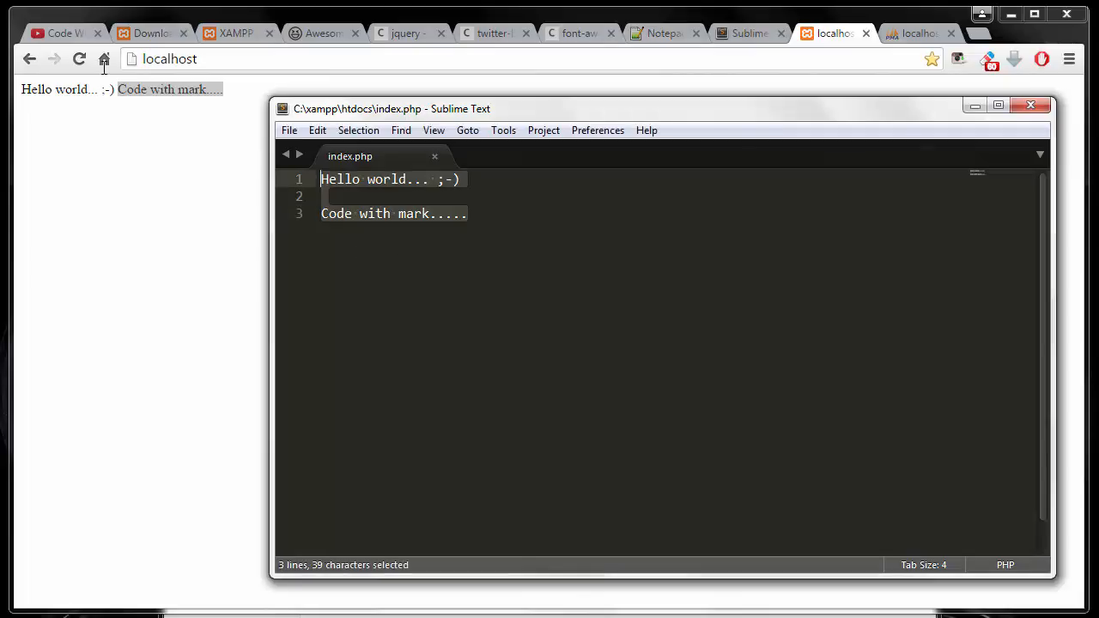
mouse_move(351, 203)
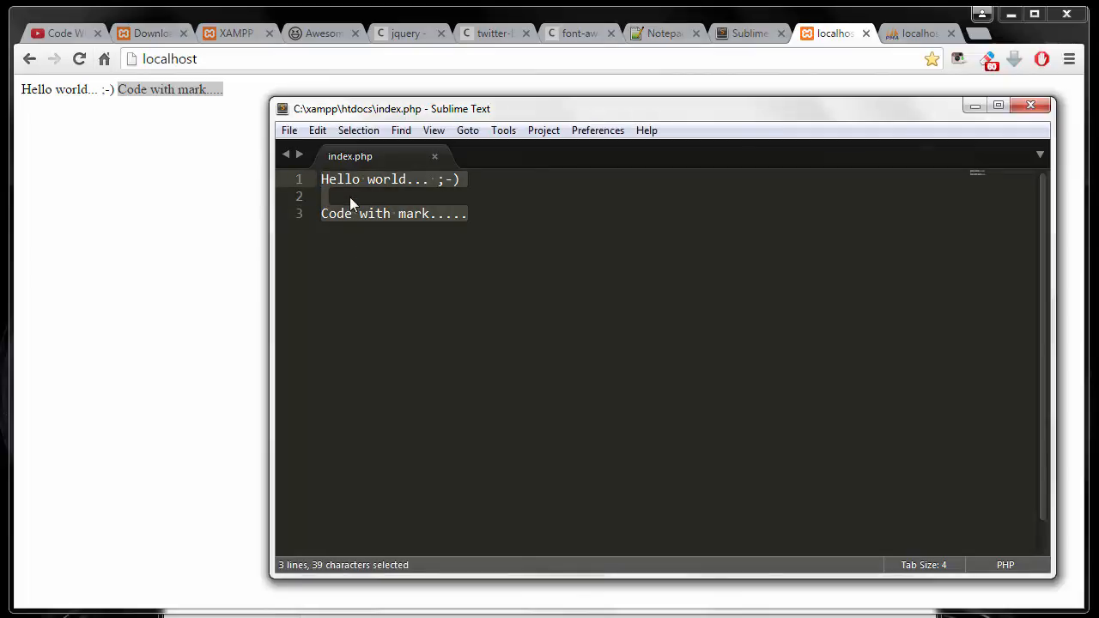
mouse_move(378, 210)
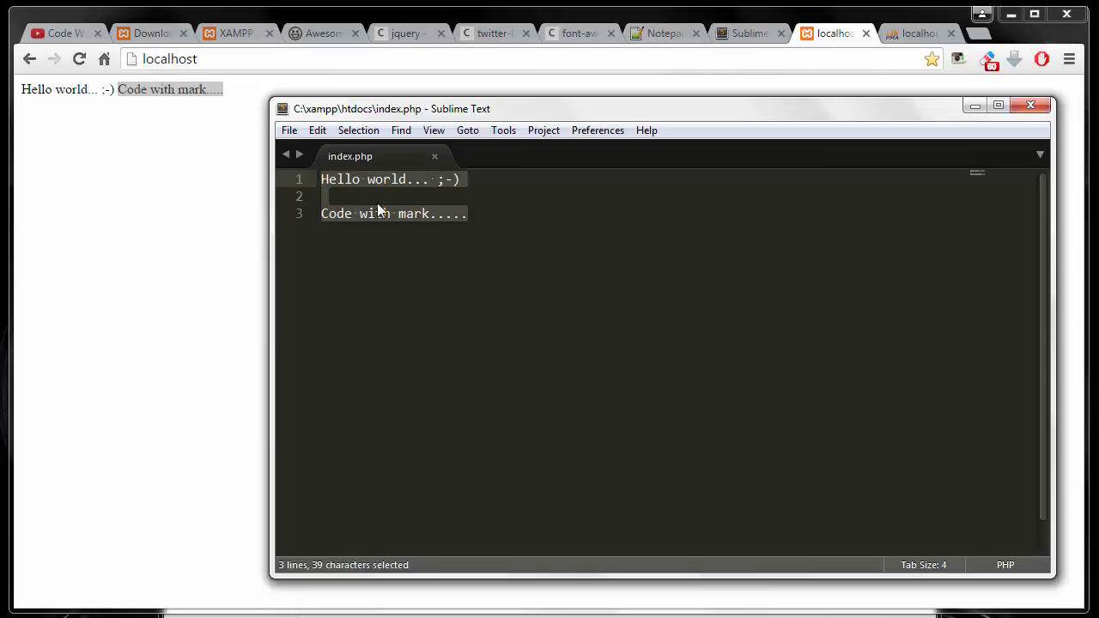
mouse_move(347, 199)
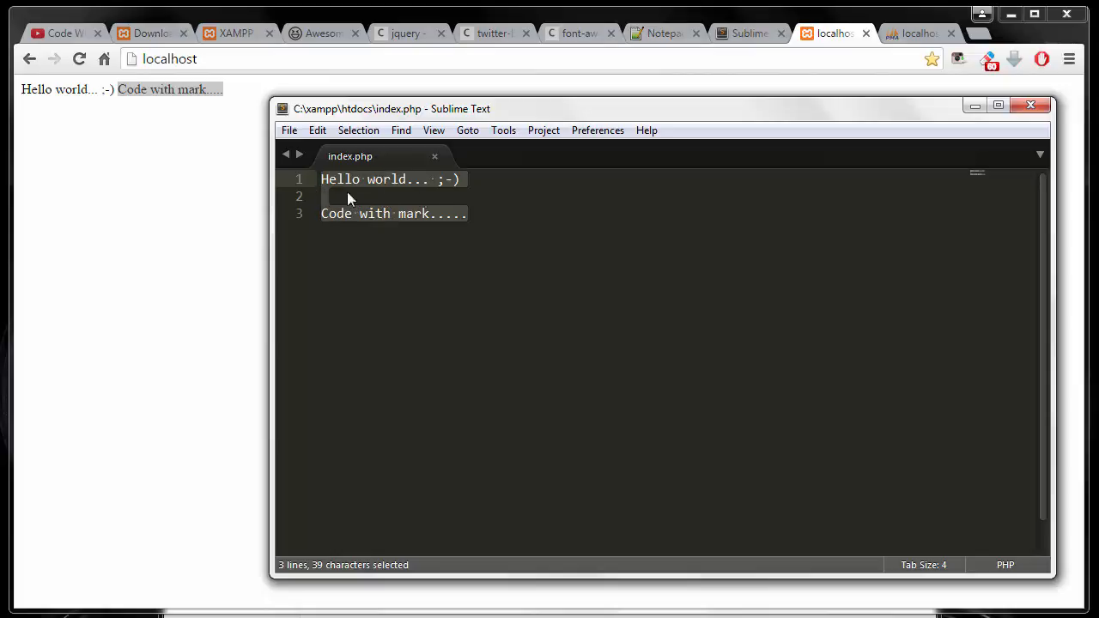
mouse_move(473, 225)
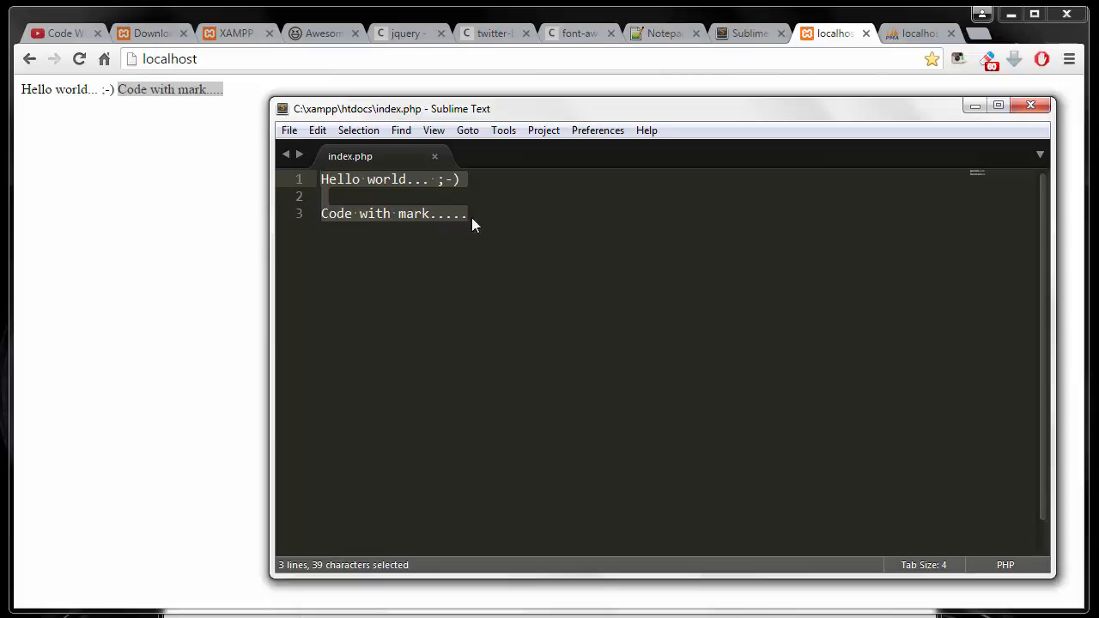
- Delete the old text and insert an HTML5 skeleton with empty head, title and body
key("Delete")
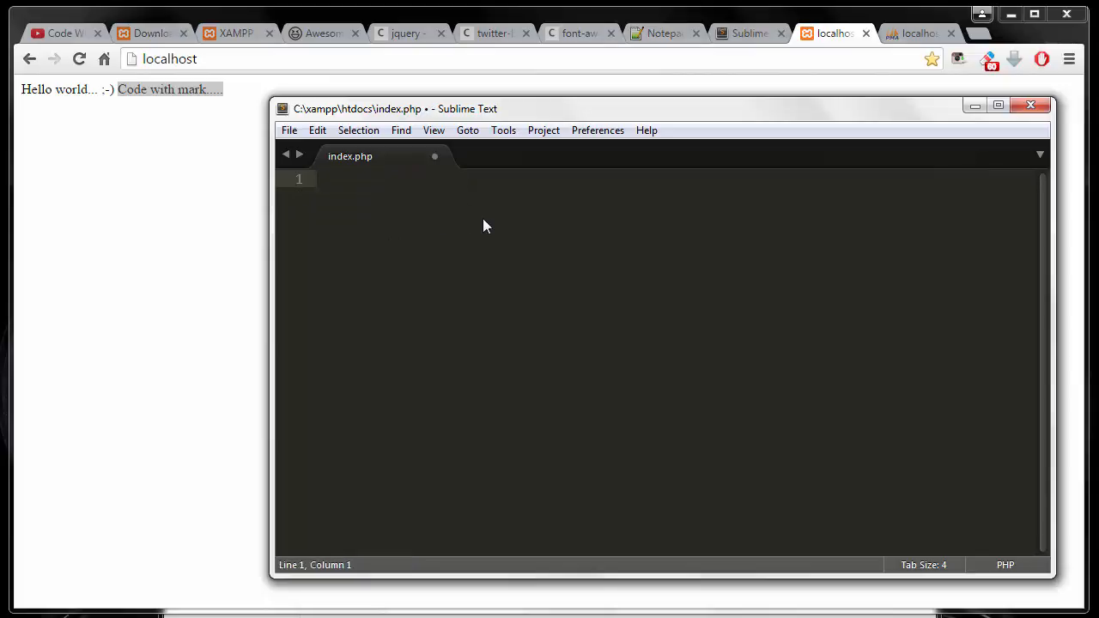
type("<")
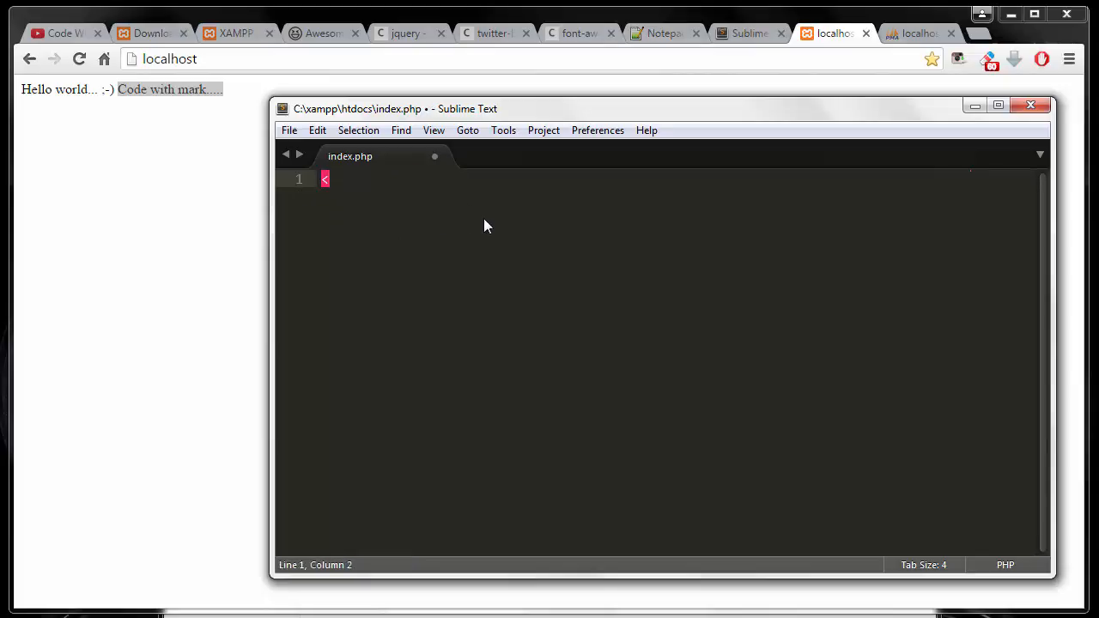
type("<")
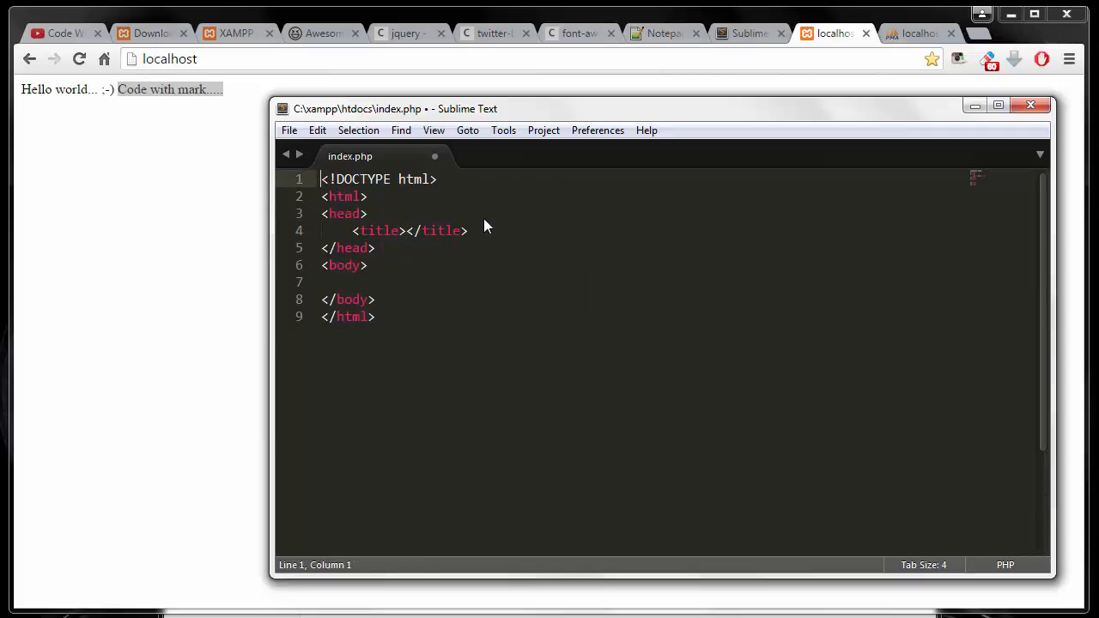
mouse_move(388, 364)
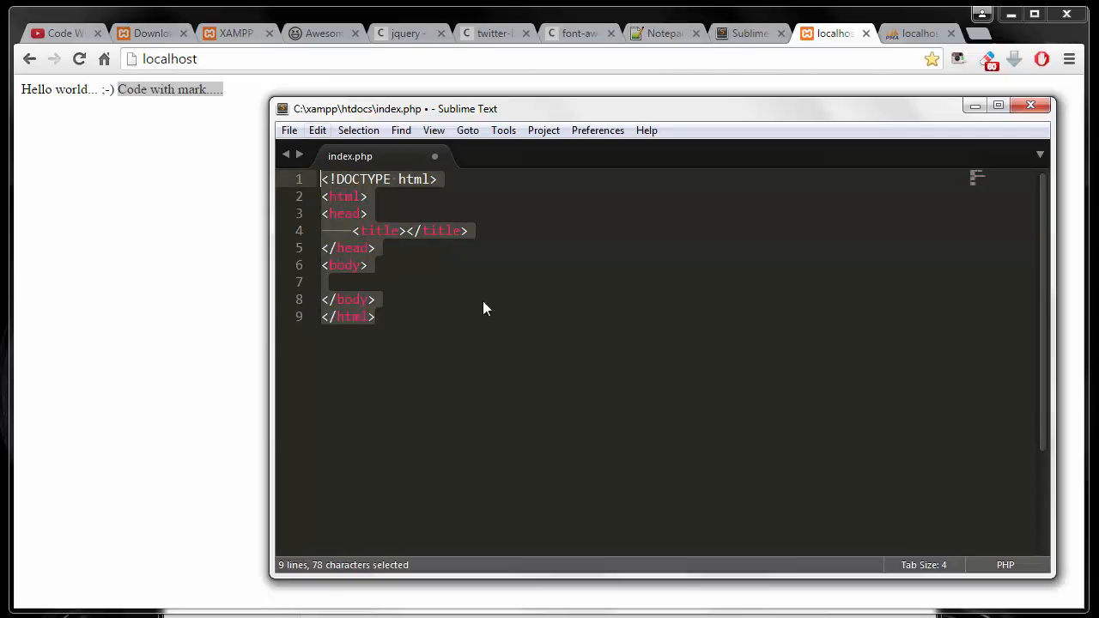
left_click(374, 299)
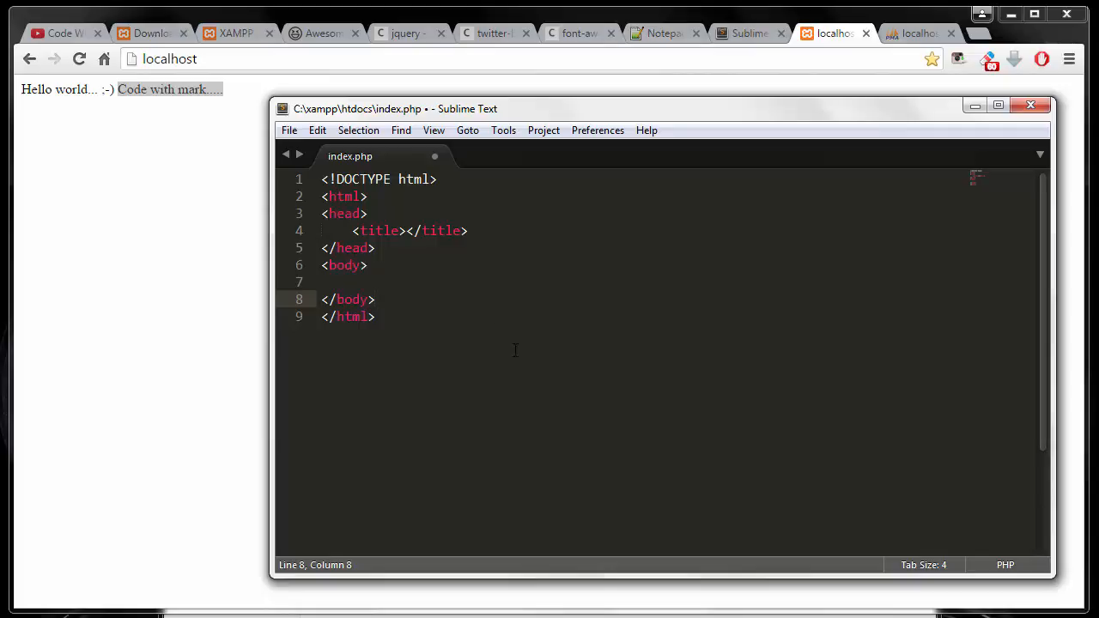
mouse_move(478, 230)
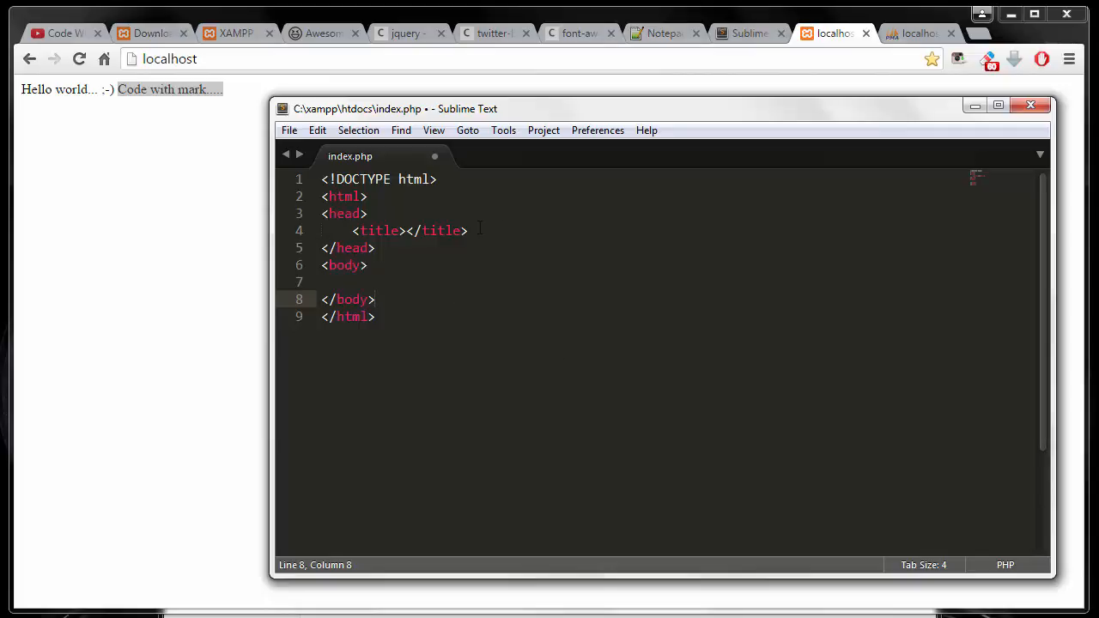
- Set the page title to PHP Login System and save index.php
left_click(422, 230)
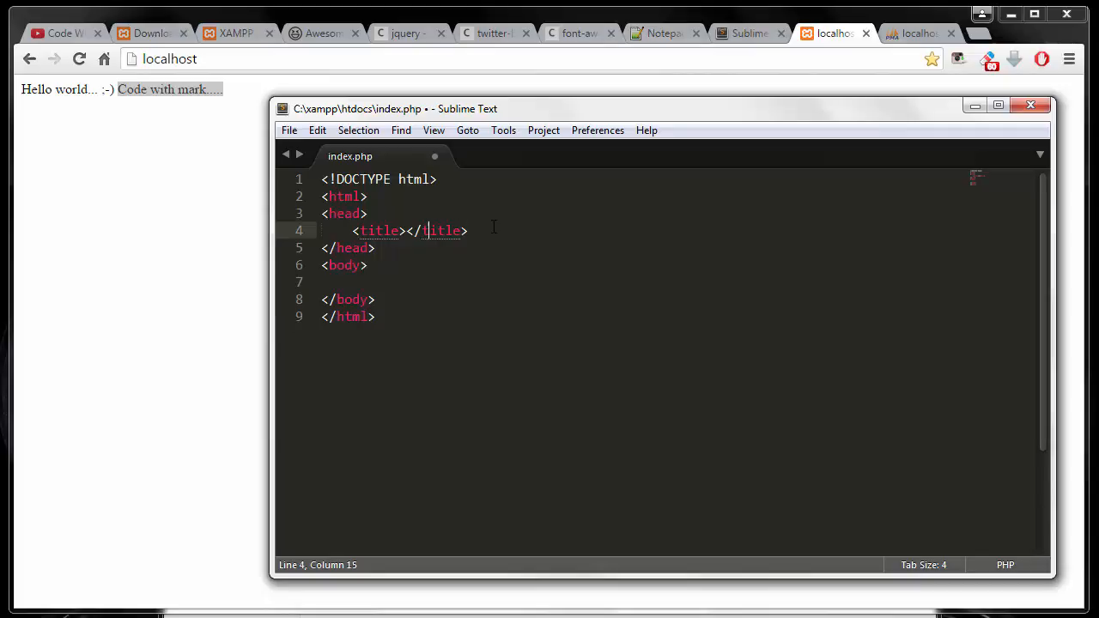
type("Php")
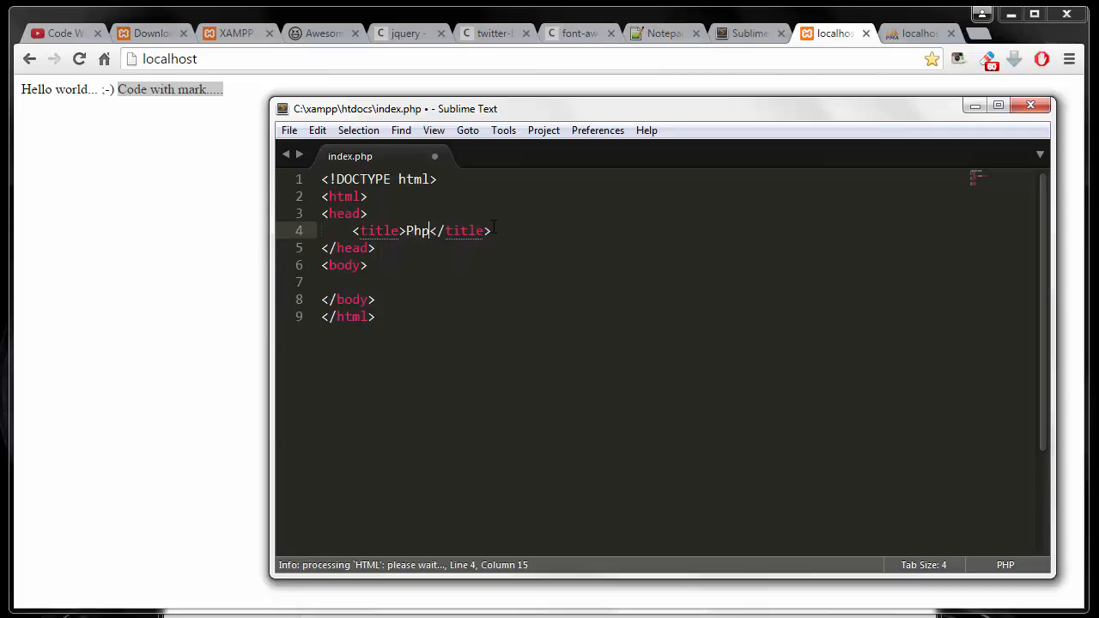
type("HP")
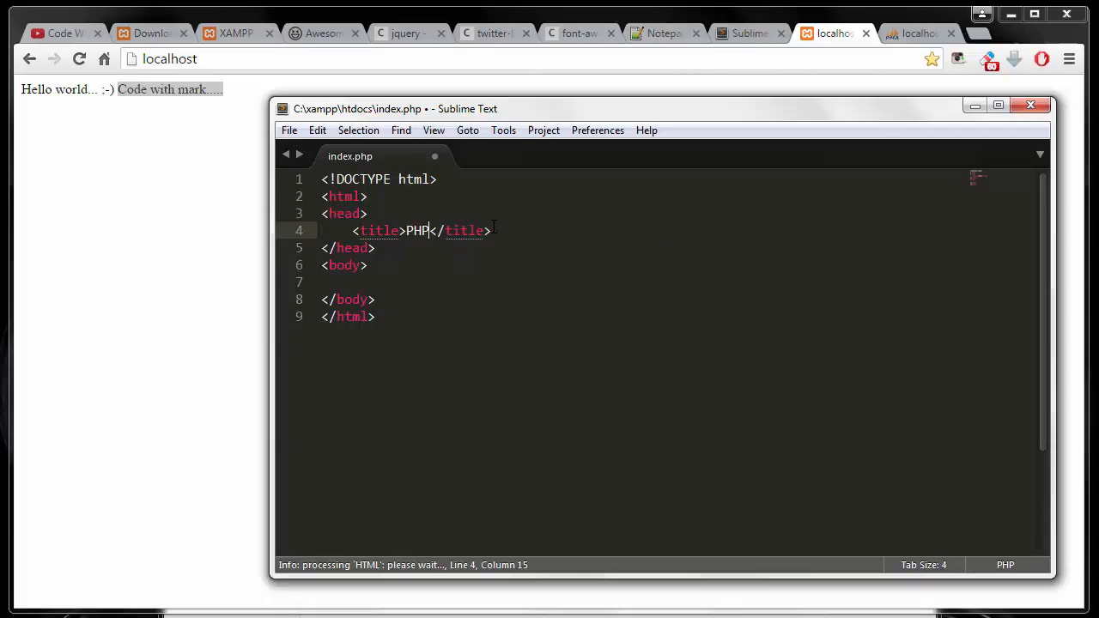
type("Login Sy")
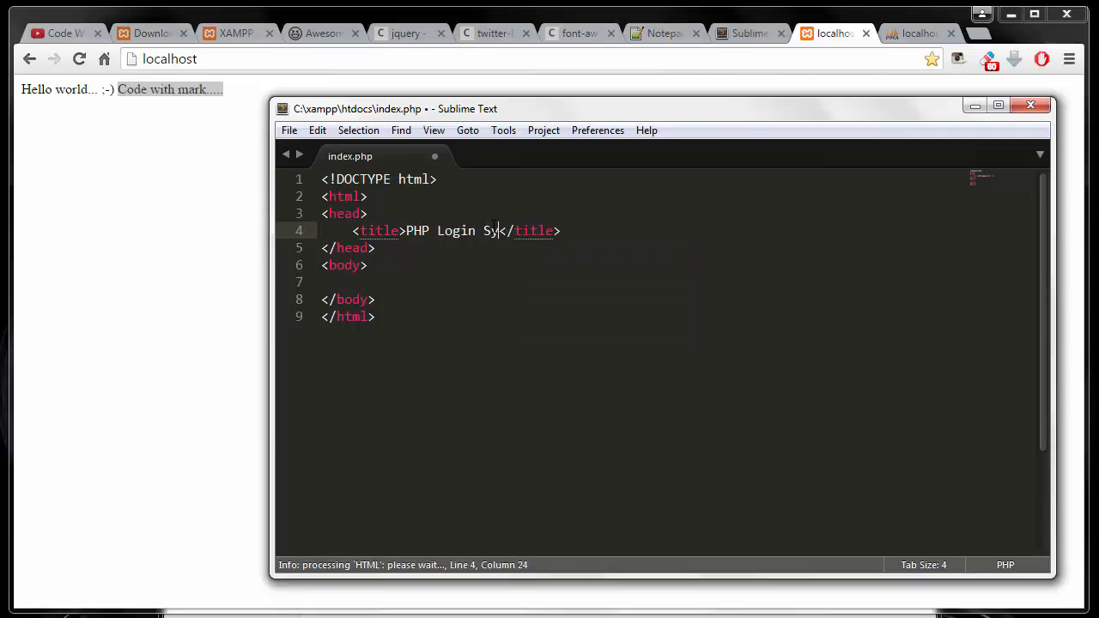
type("stem")
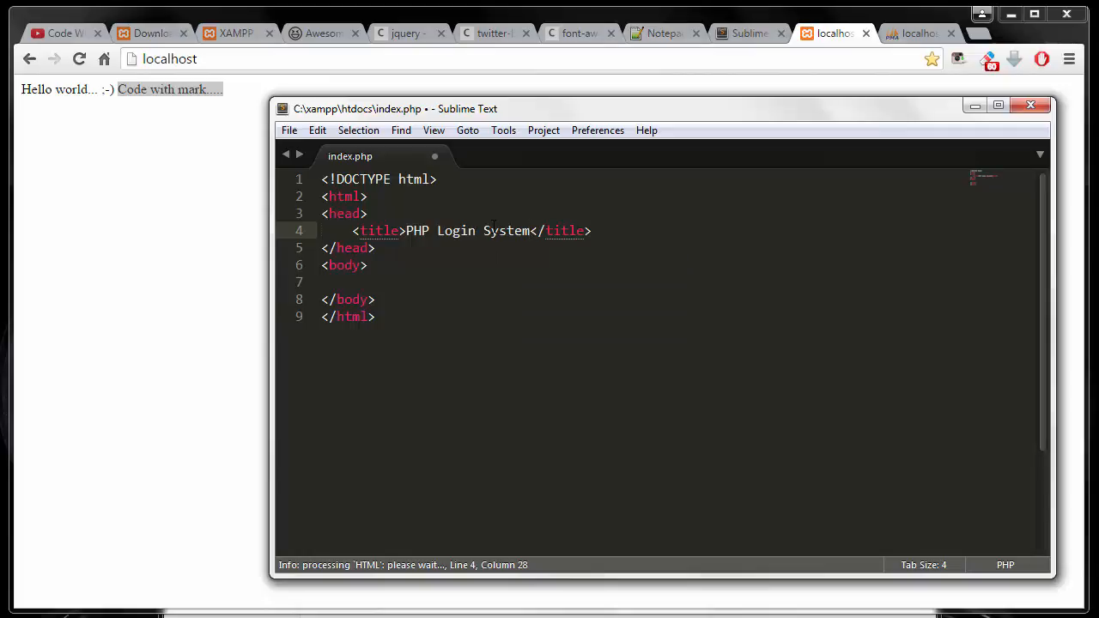
key("ctrl+s")
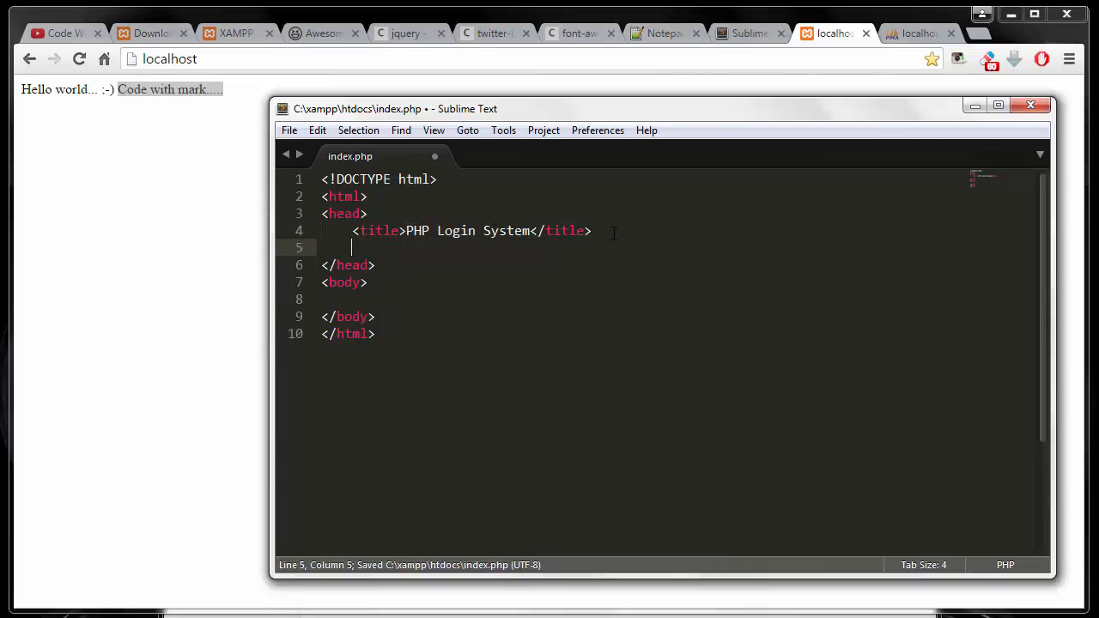
- Insert empty script and stylesheet link tags in the head and duplicate the script line to four
type("<")
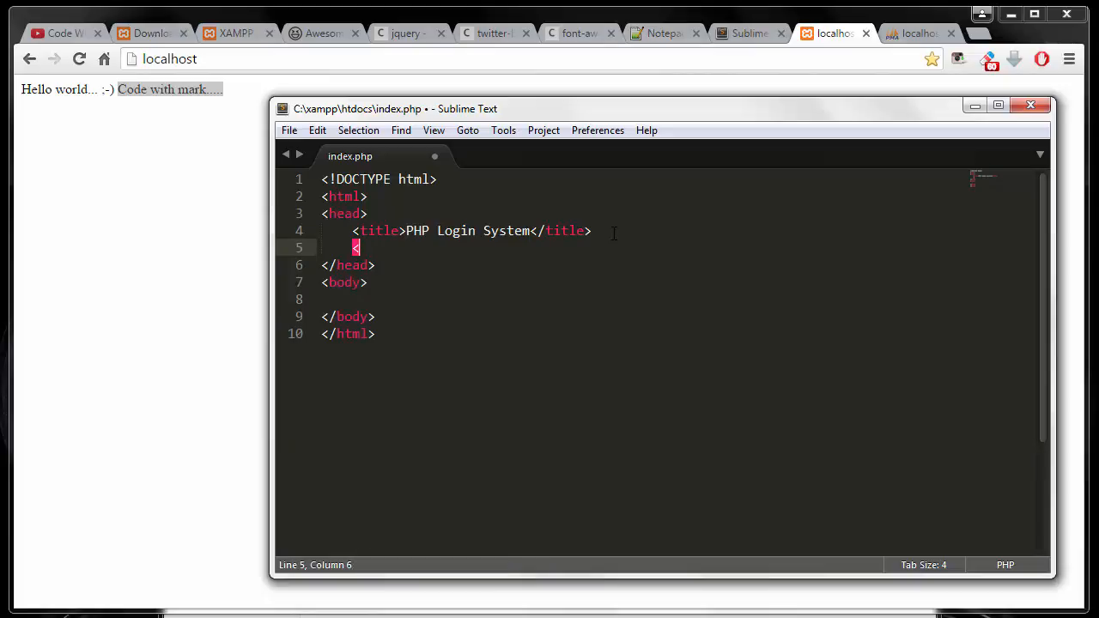
type("s")
type("<link rel=\"stylesheet\" href=\"\">")
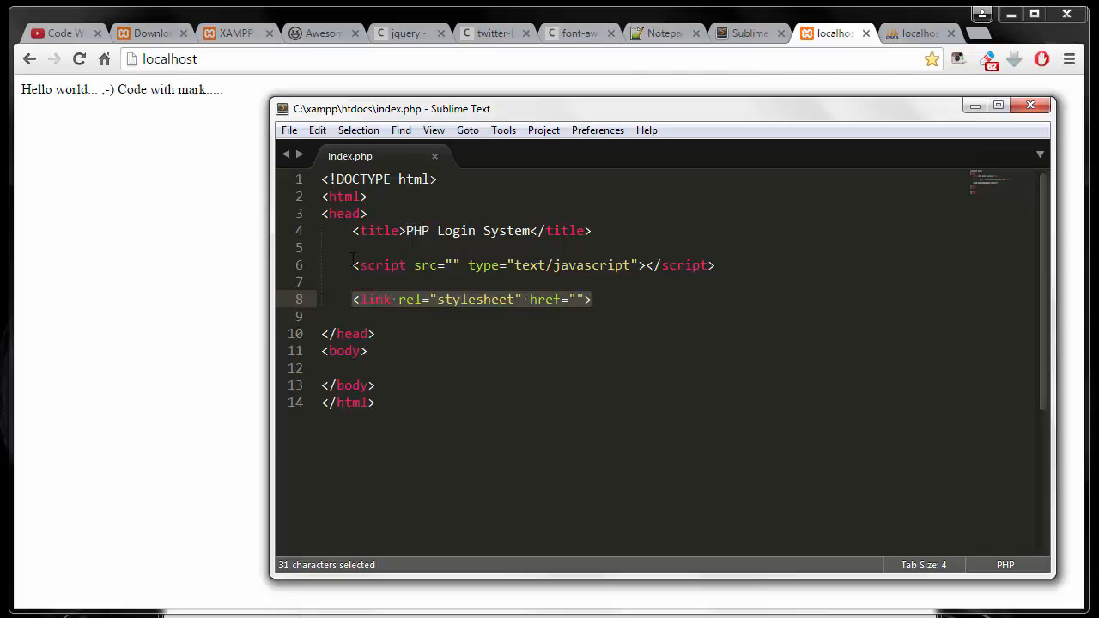
left_click(352, 264)
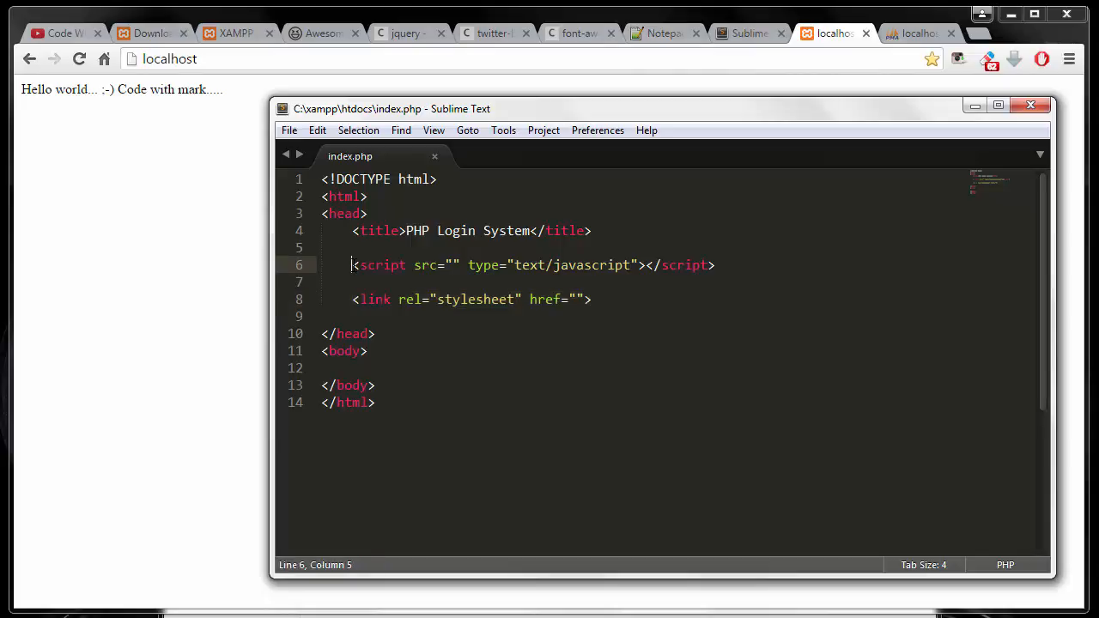
left_click_drag(352, 265, 715, 264)
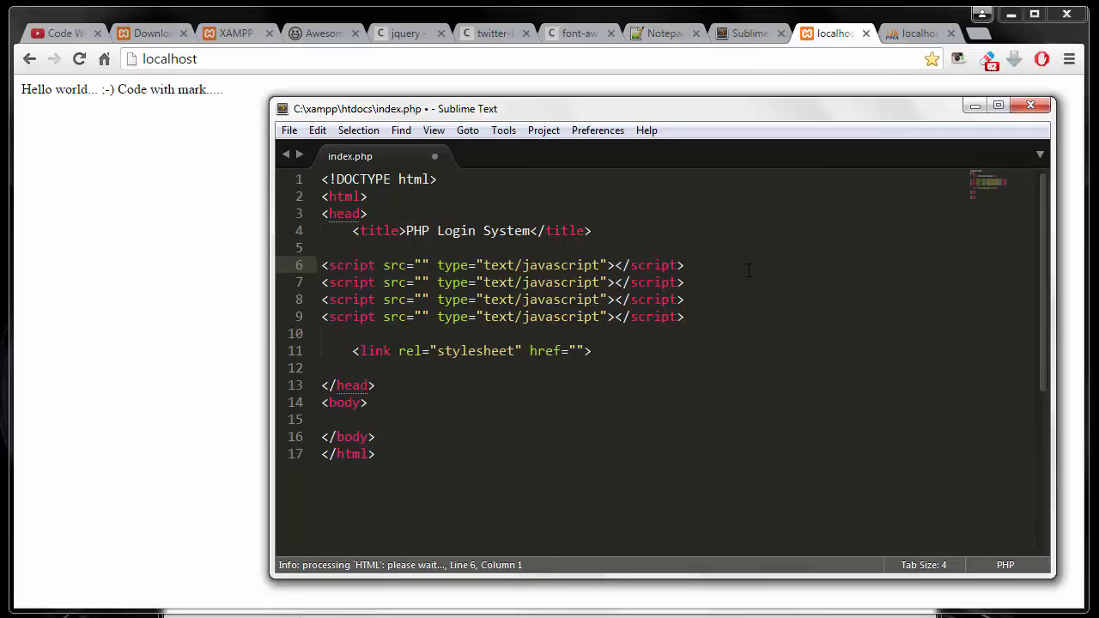
- Point the first script src to the cdnjs jQuery 3.1.0 jquery.min.js link
left_click(404, 33)
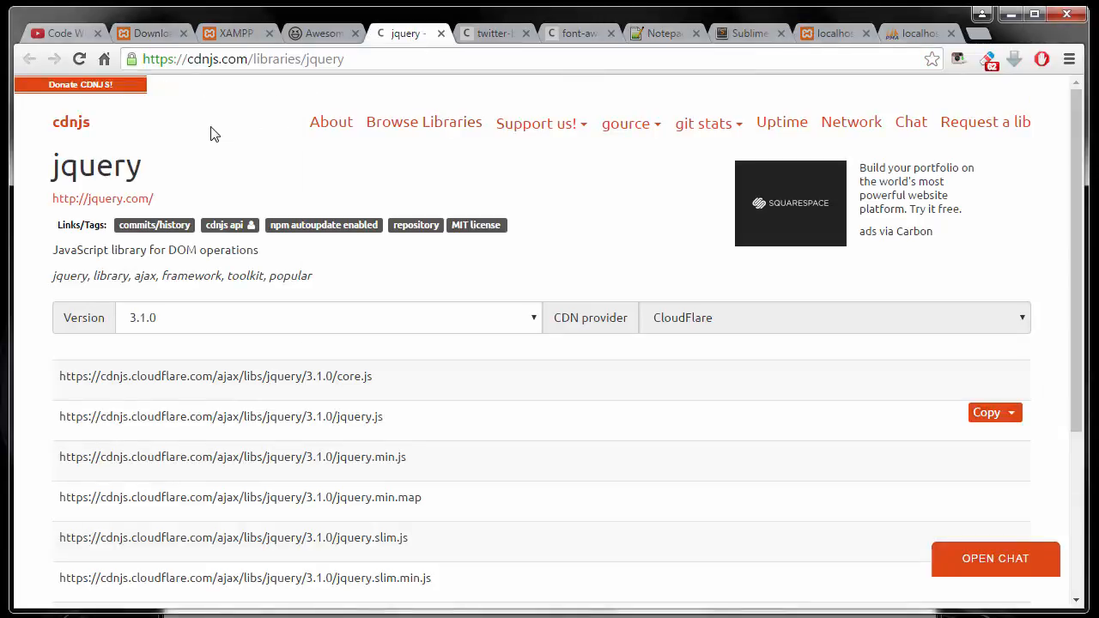
mouse_move(529, 467)
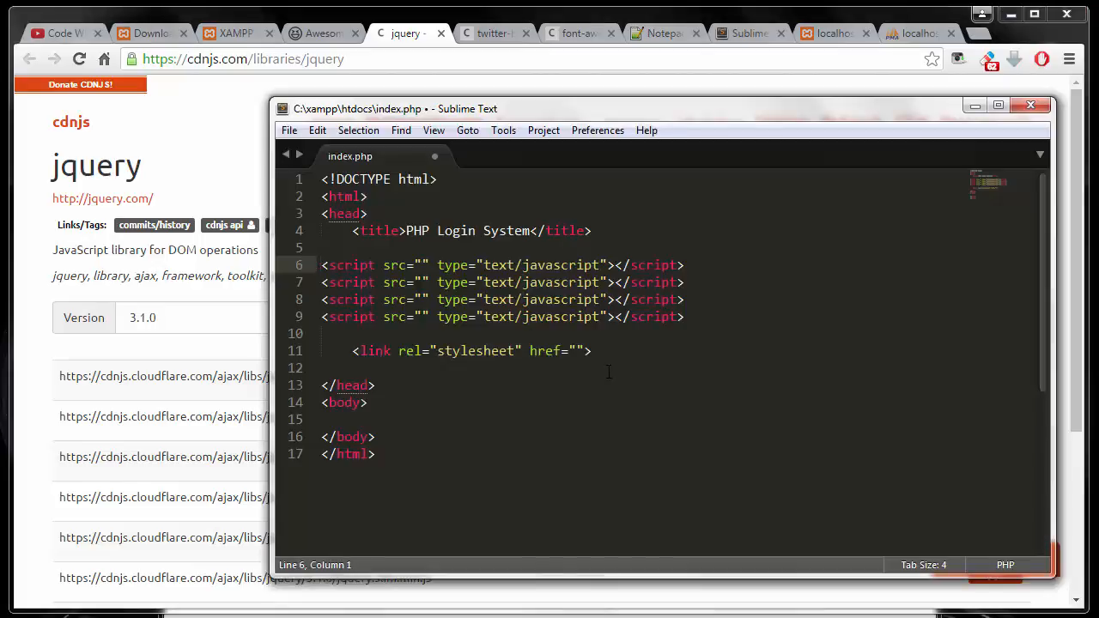
left_click(564, 244)
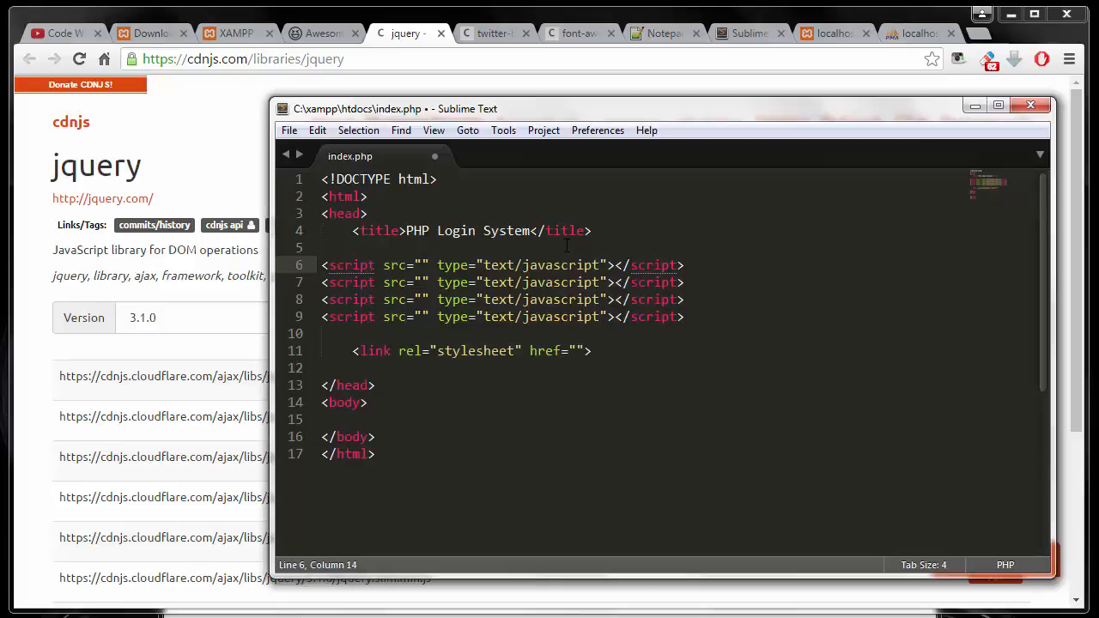
type("https://cdnjs.cloudflare.com/ajax/libs/jquery/3.1.0/jquery.min.js")
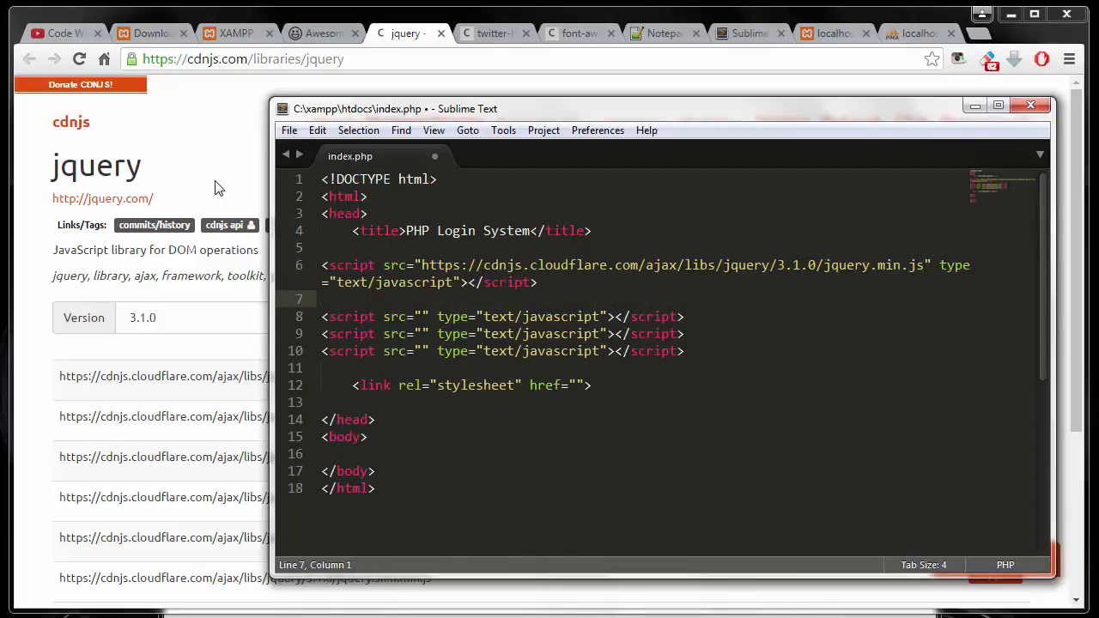
- Point the second script src to the cdnjs Bootstrap 4.0.0-alpha bootstrap.min.js link
left_click(491, 32)
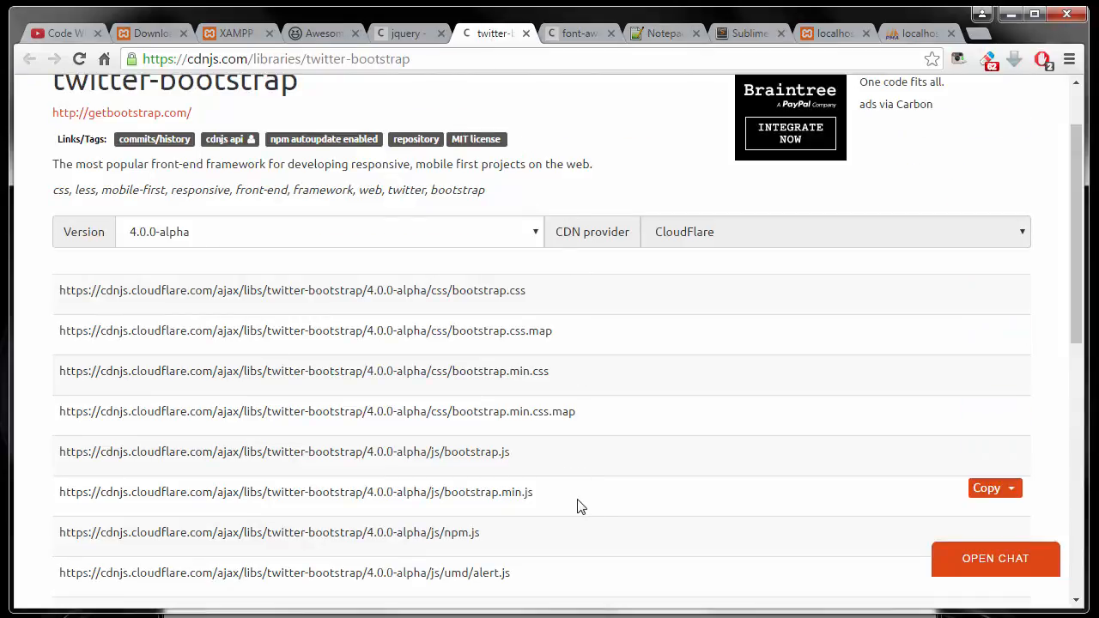
left_click(985, 488)
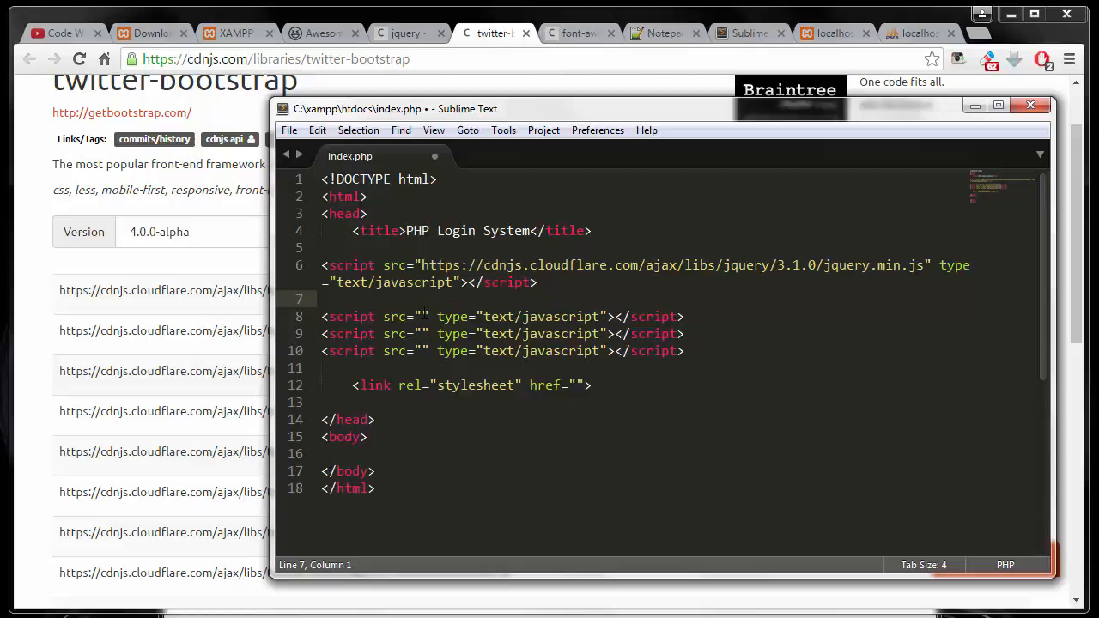
type("https://cdnjs.cloudflare.com/ajax/libs/twitter-bootstrap/4.0.0-alpha/js/bootstrap.min.js")
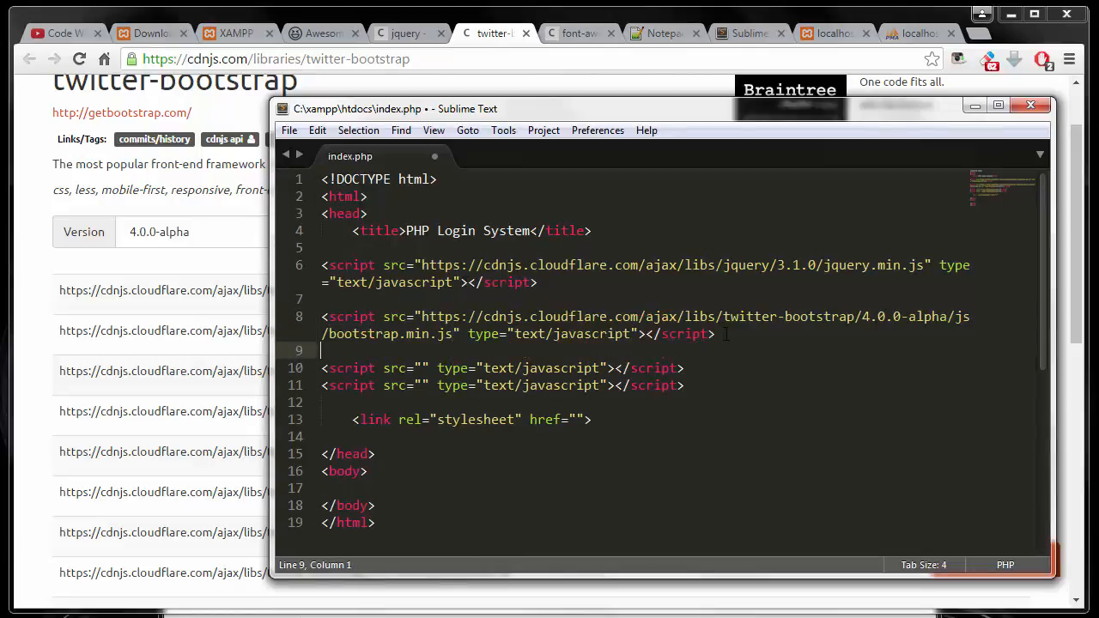
- Point the third script src to the apimk Awesome Functions awesome-functions-mini.js link
left_click(576, 33)
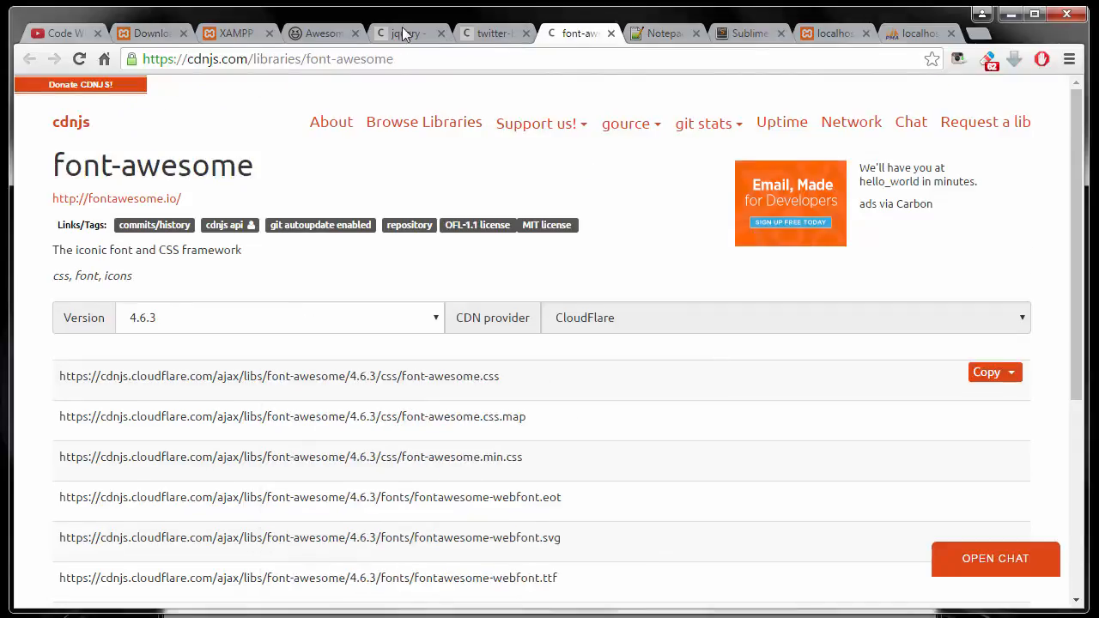
left_click(323, 32)
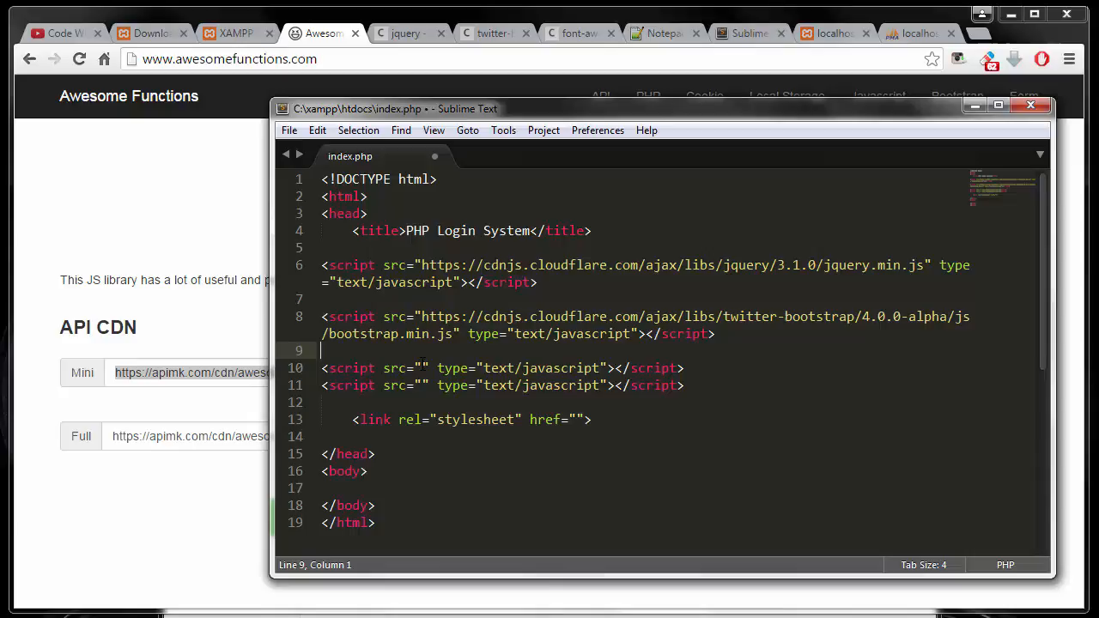
type("https://apimk.com/cdn/awesome-functions/awesome-functions-mini.js")
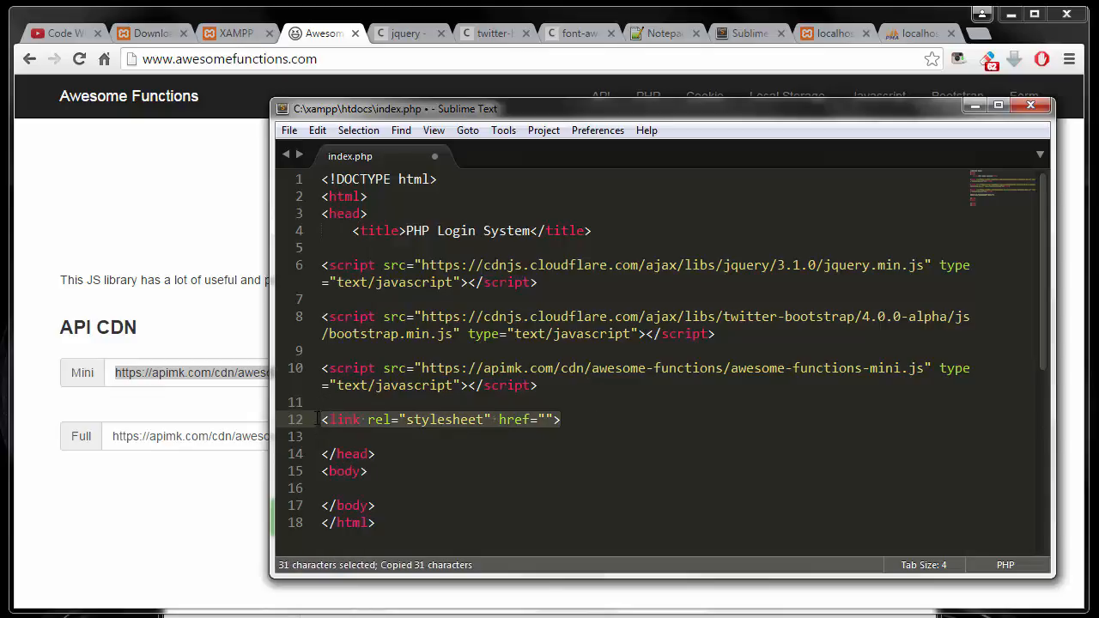
- Duplicate the link tag and set its href to the cdnjs Bootstrap 4.0.0-alpha bootstrap.min.css
key("ctrl+v")
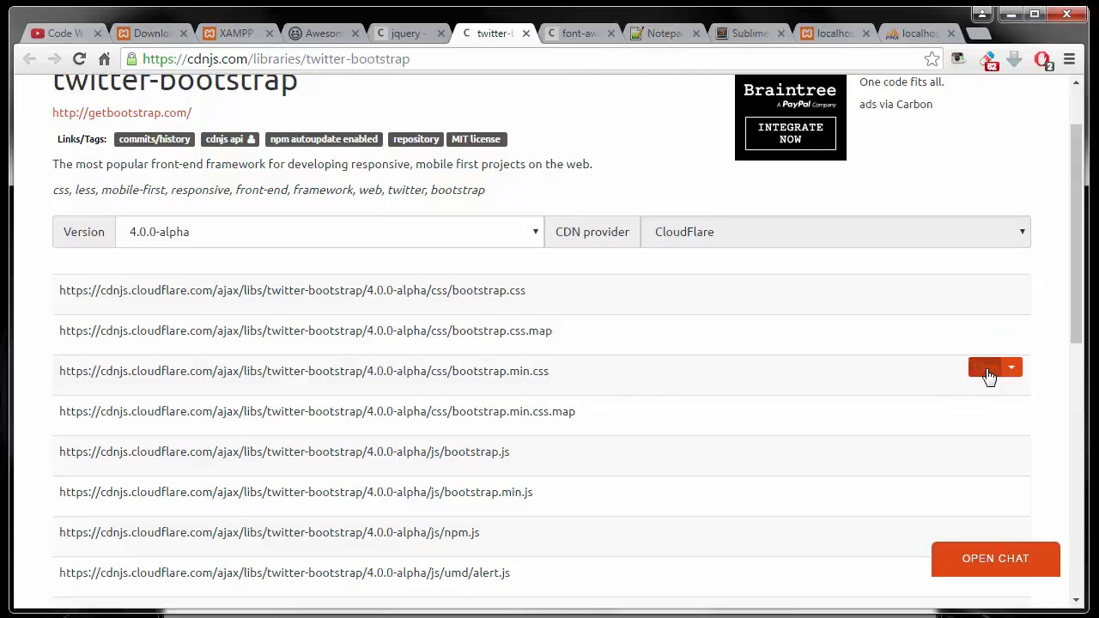
left_click(985, 371)
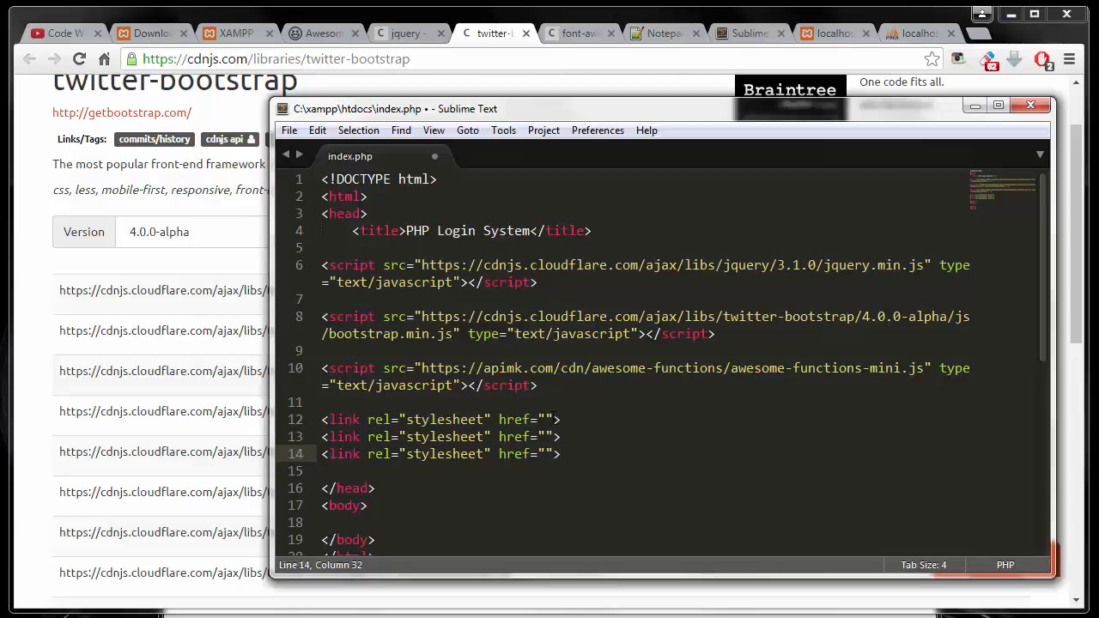
type("https://cdnjs.cloudflare.com/ajax/libs/twitter-bootstrap/4.0.0-alpha/css/bootstrap.min.css")
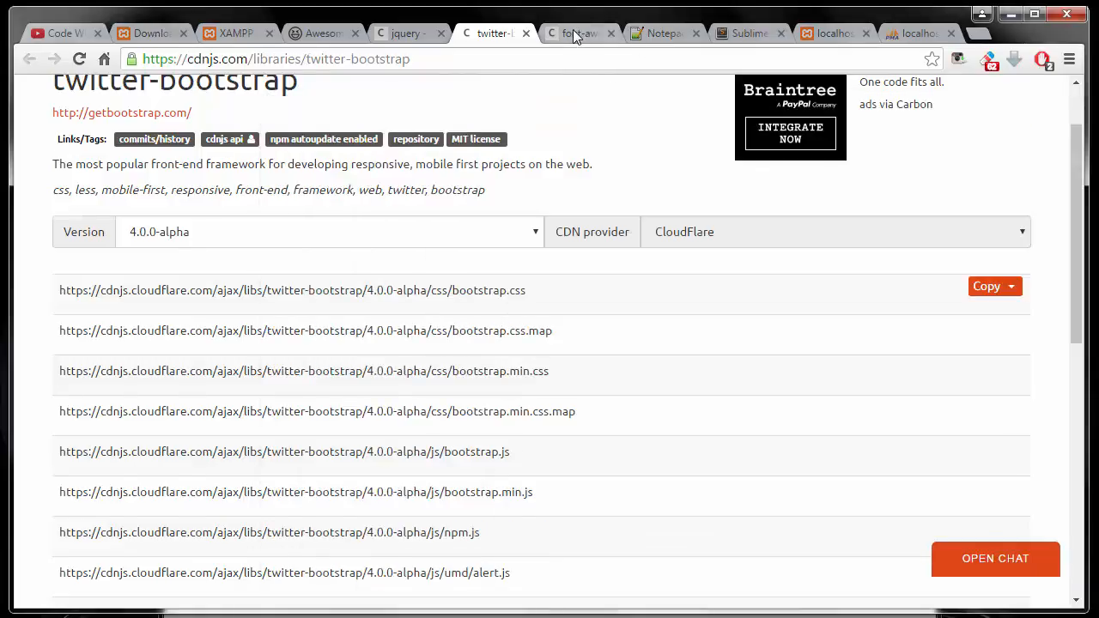
- Set the second link href to the cdnjs Font Awesome 4.6.3 font-awesome.min.css
left_click(577, 33)
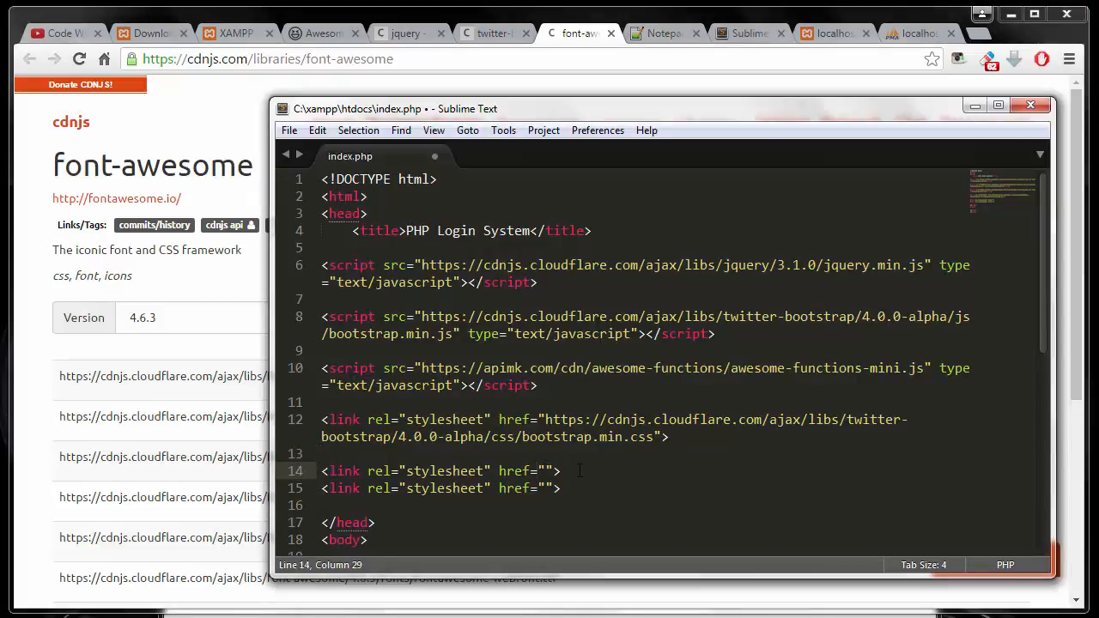
type("https://cdnjs.cloudflare.com/ajax/libs/font-awesome/4.6.3/css/font-awesome.min.css")
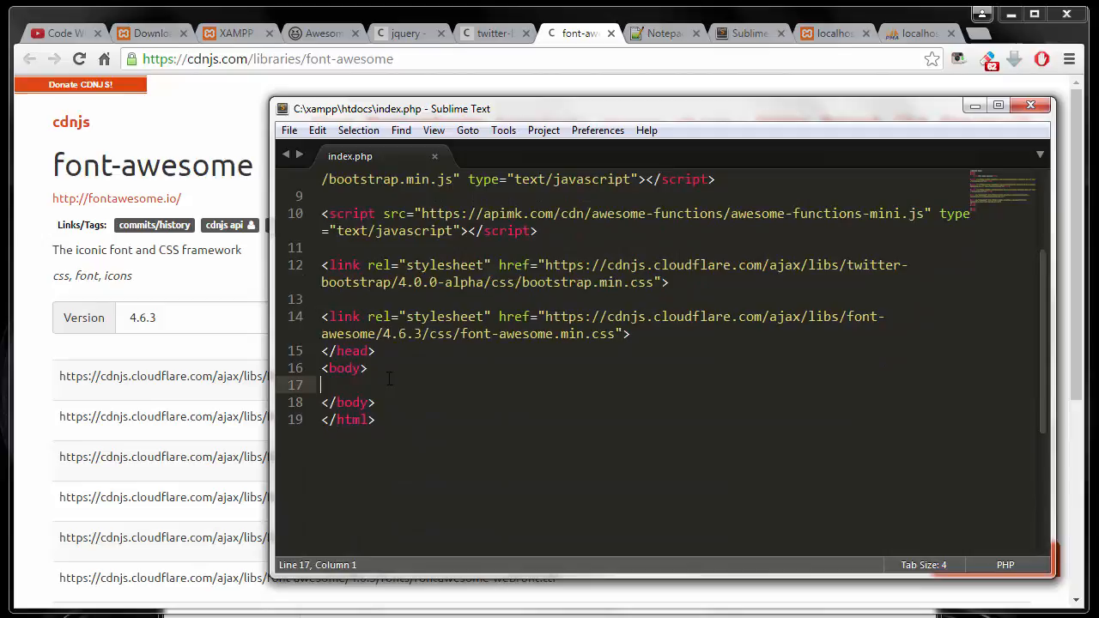
- Add a <p>Hello world :-) </p> paragraph inside the body
type("<")
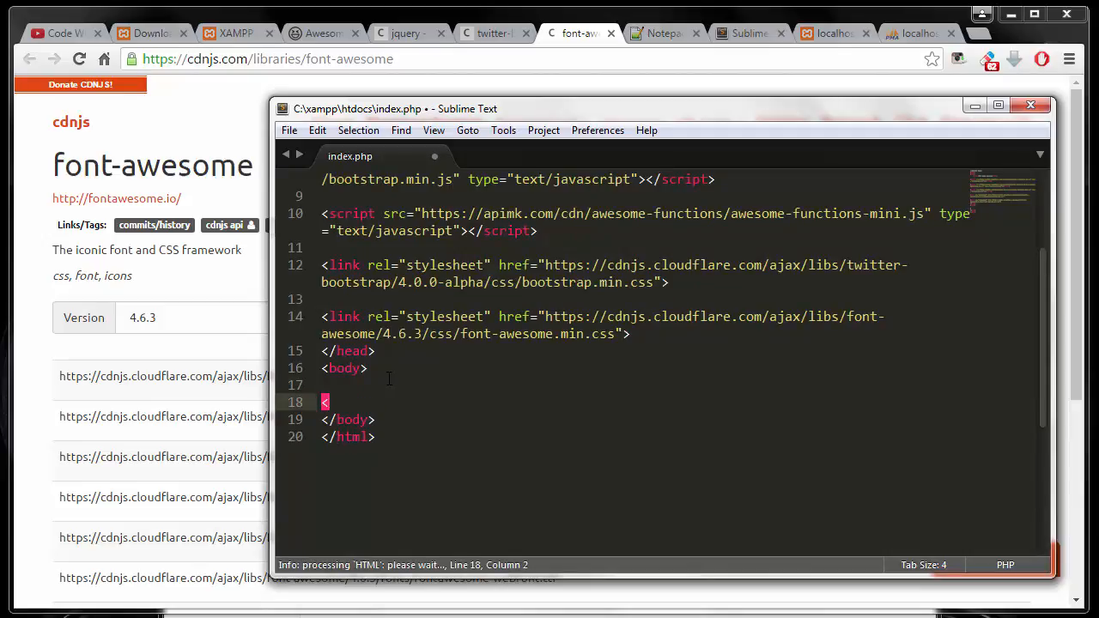
type("p>")
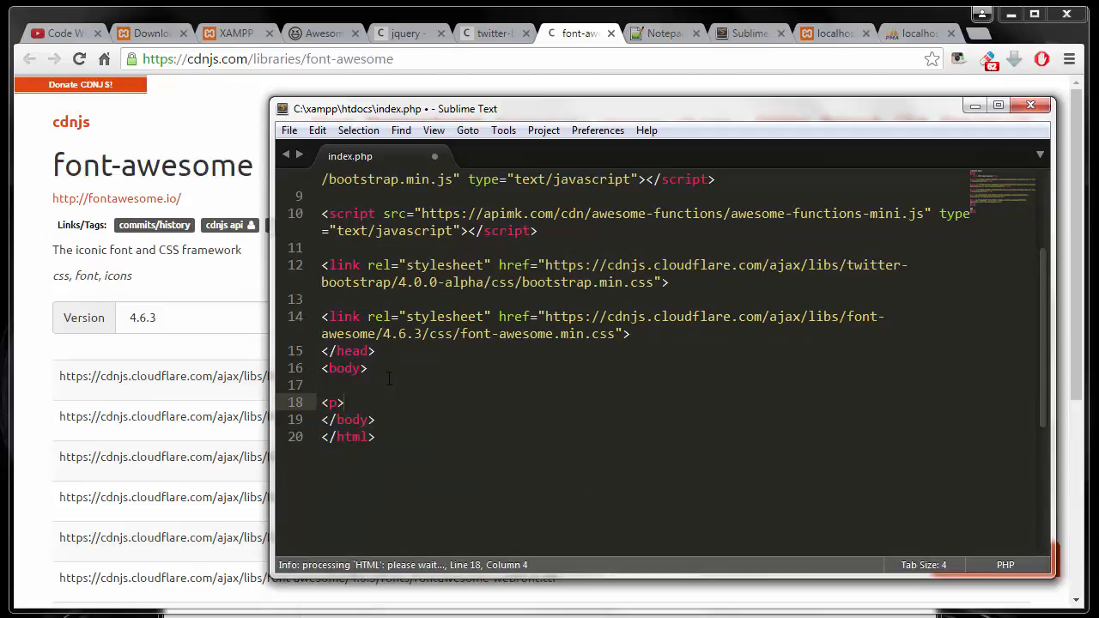
type("hH")
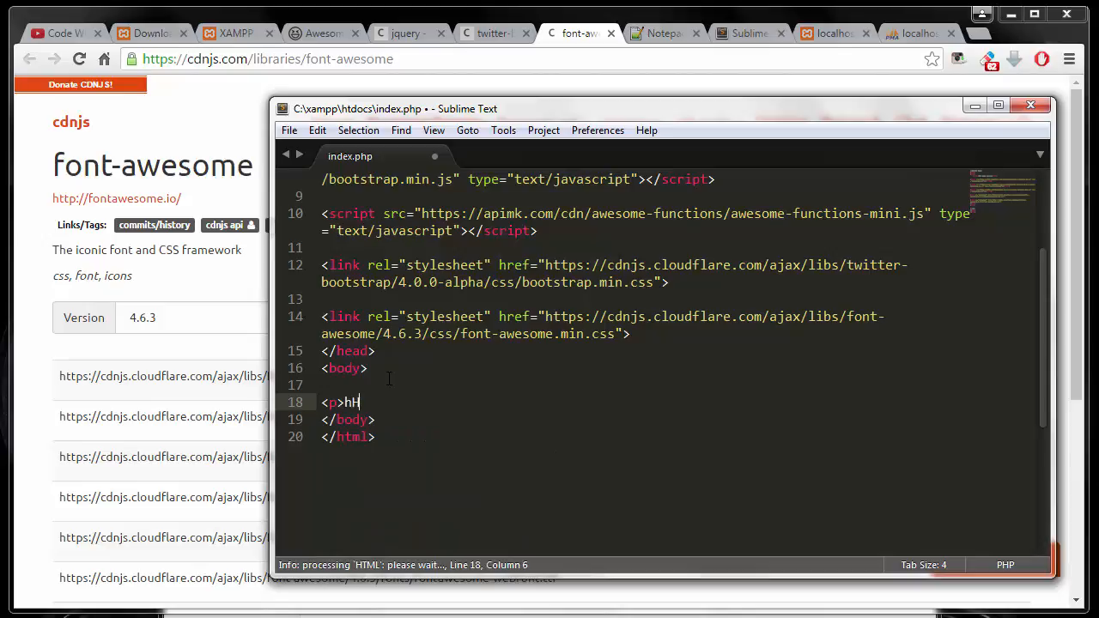
type("ello worl")
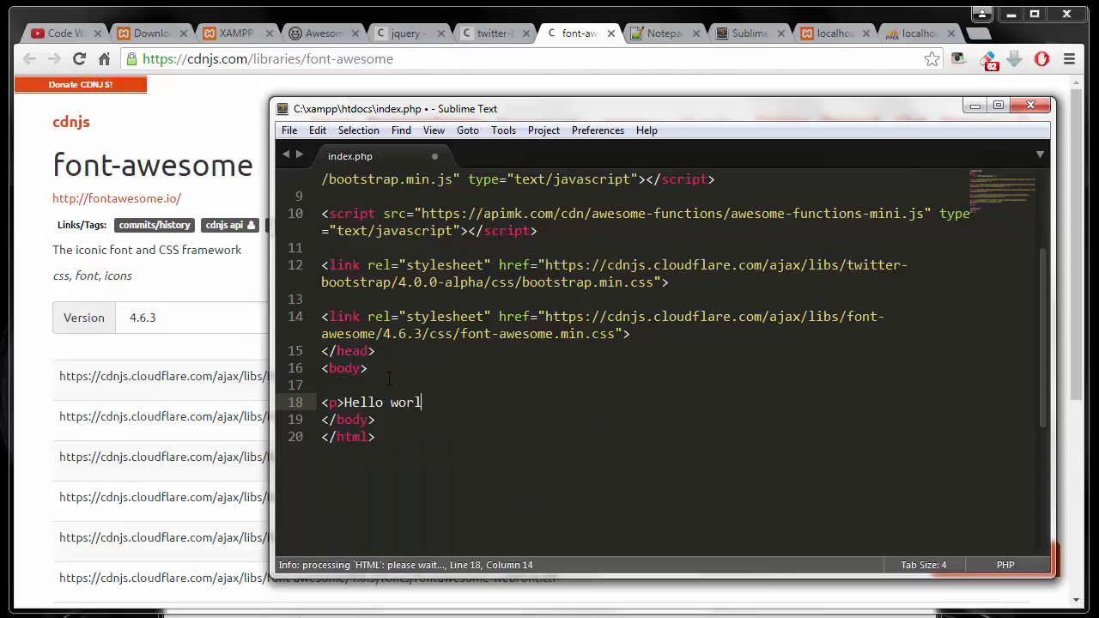
type("d")
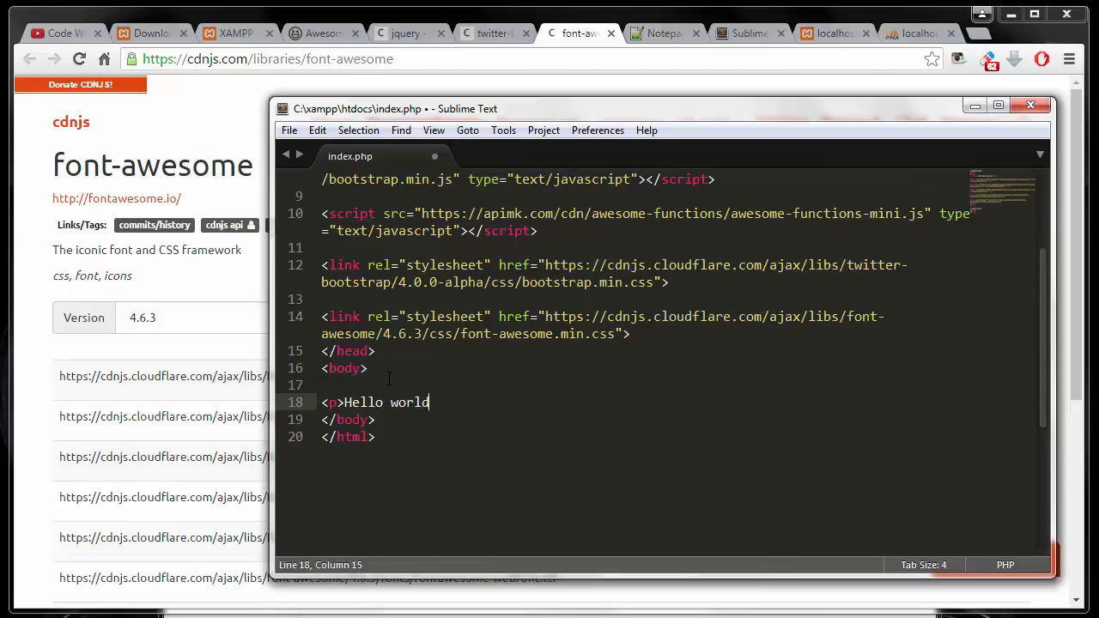
type(":-)")
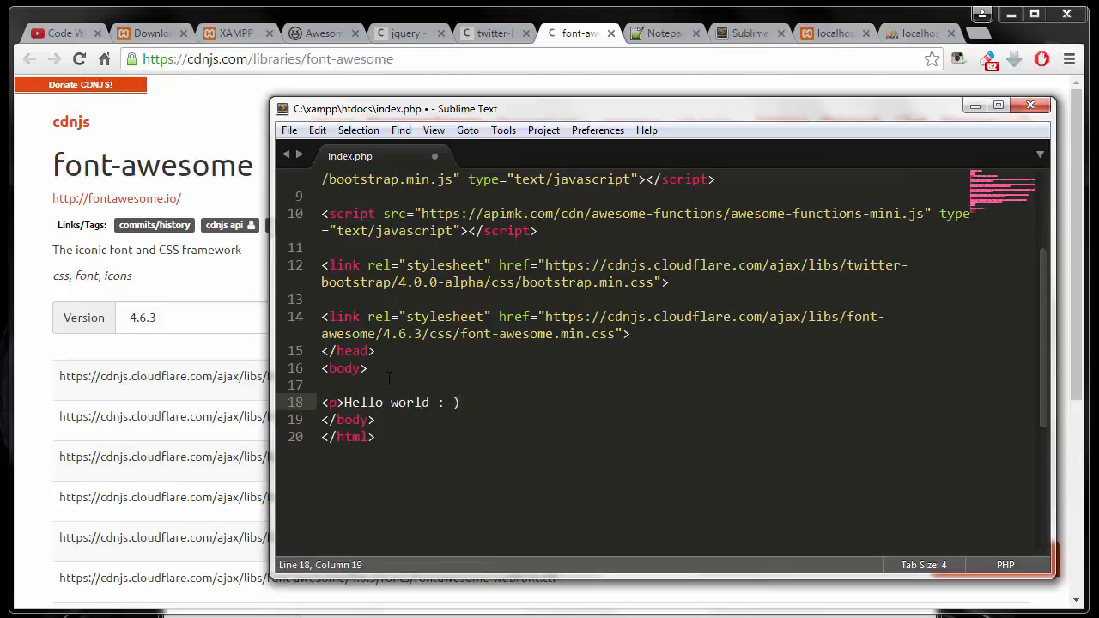
type("</p>")
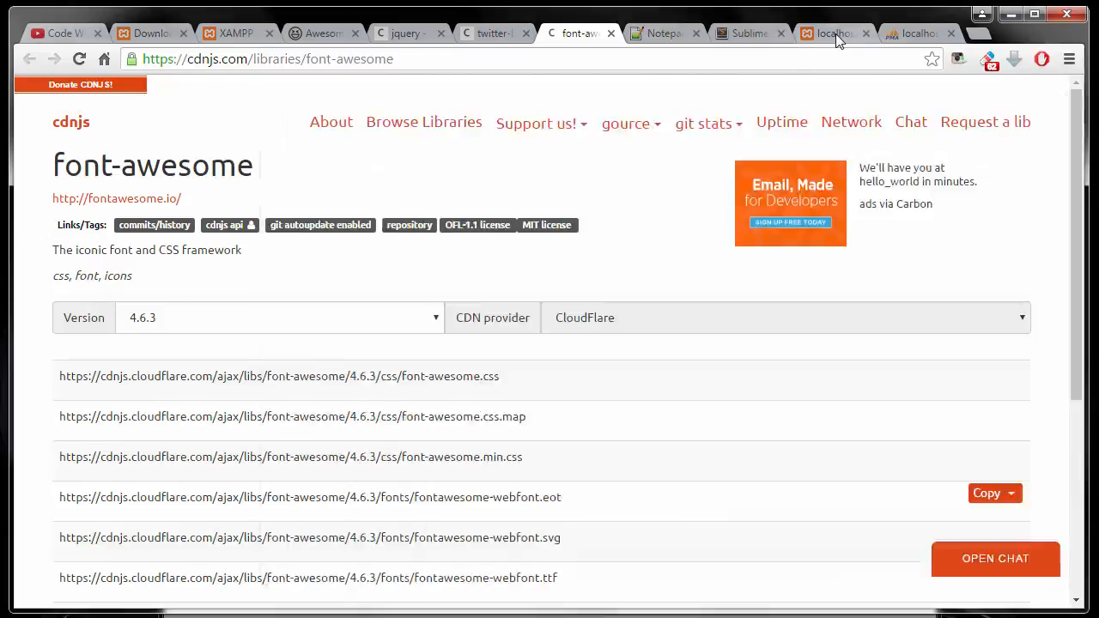
- Switch to the localhost tab in Chrome, open and dismiss the page context menu
left_click(833, 35)
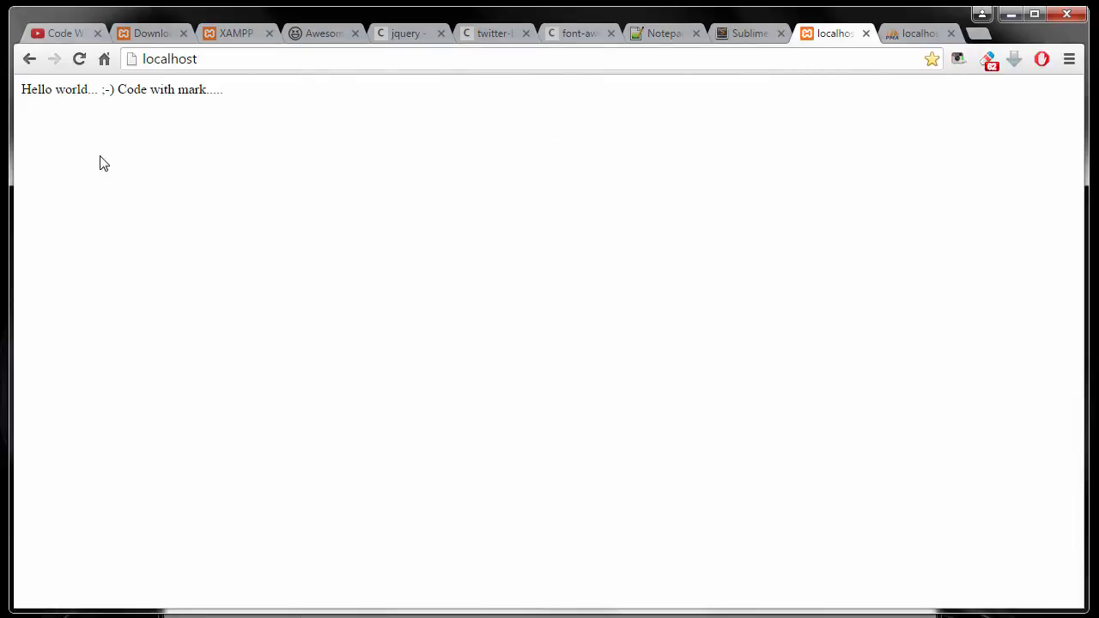
mouse_move(79, 58)
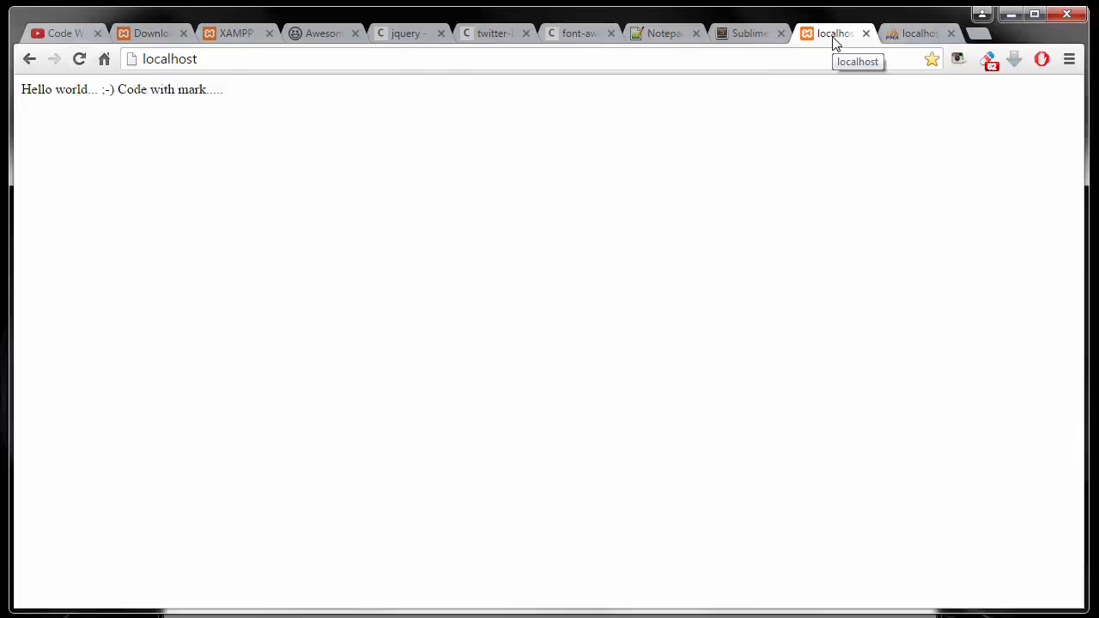
right_click(276, 130)
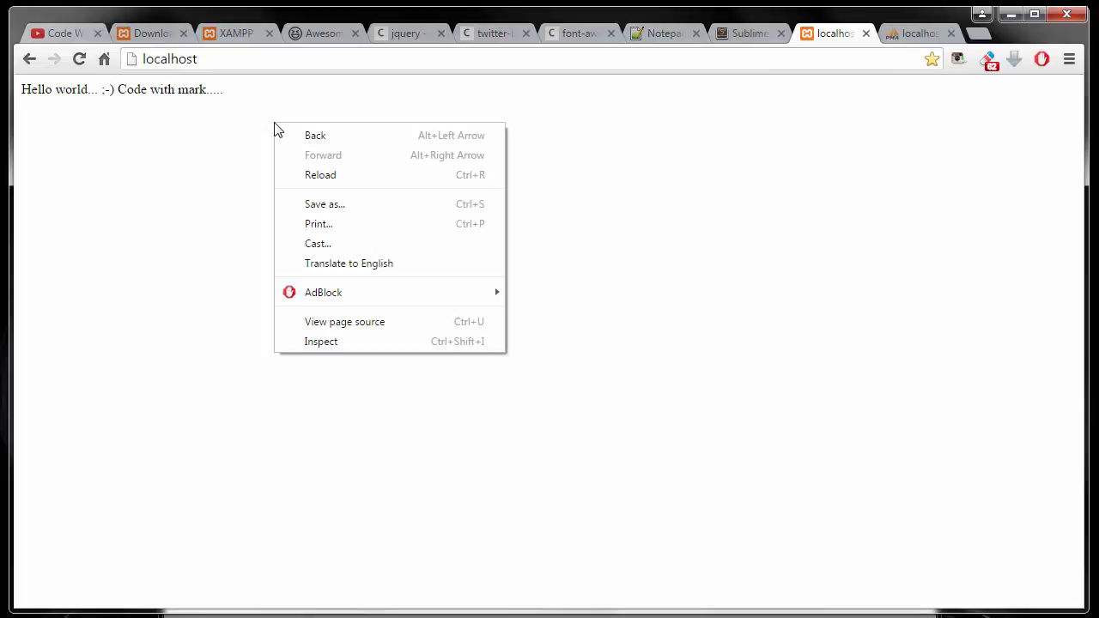
left_click(344, 321)
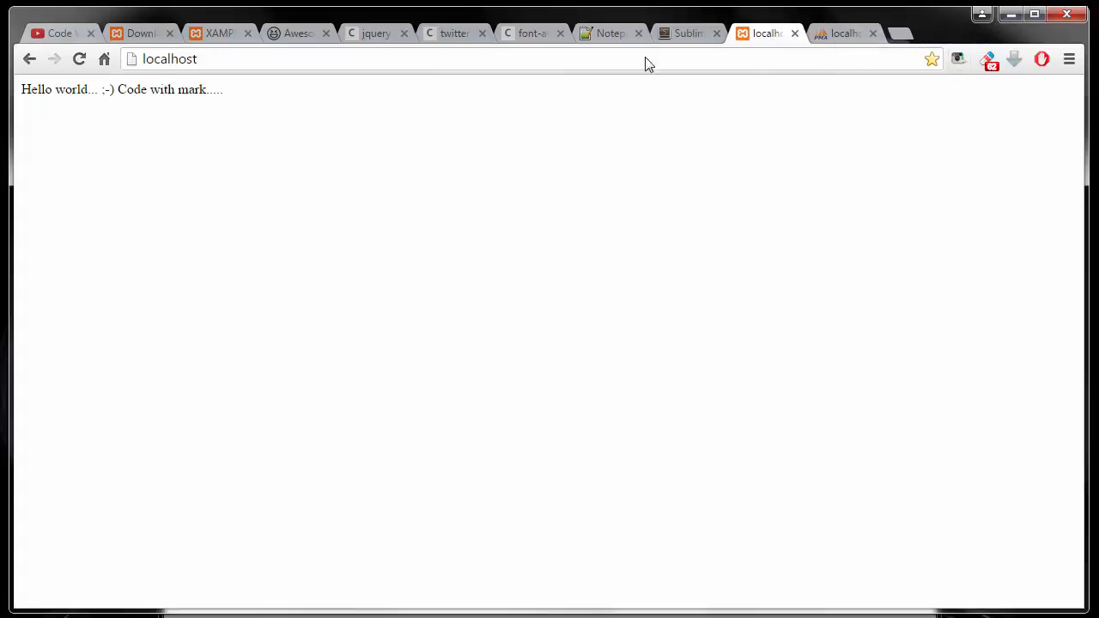
- Reload localhost to show the new PHP Login System page with Hello world :-)
left_click(79, 58)
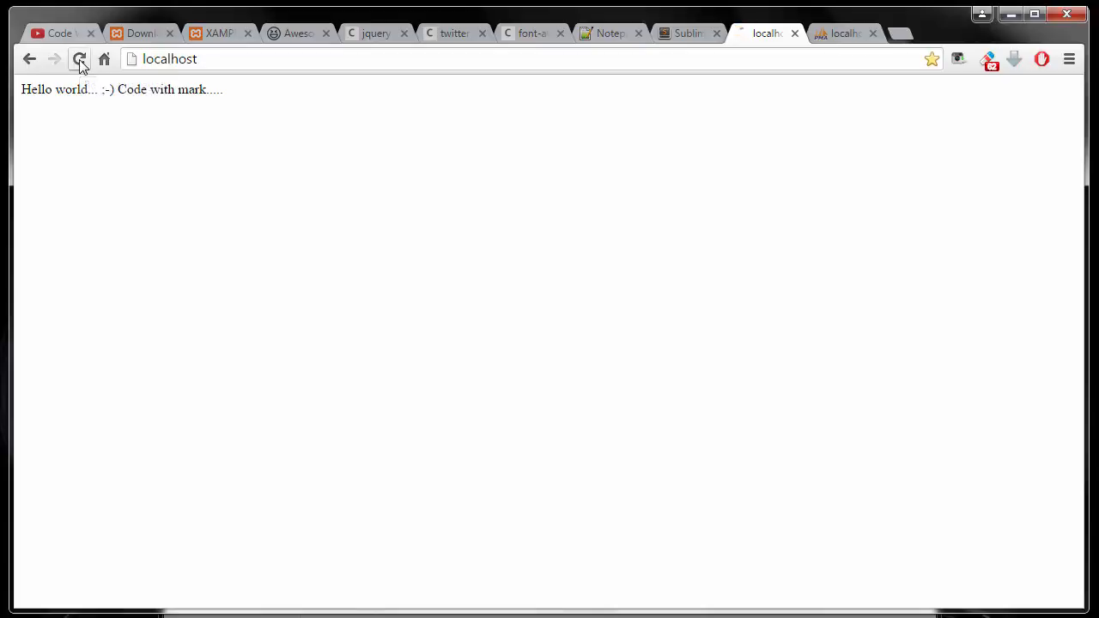
left_click(79, 58)
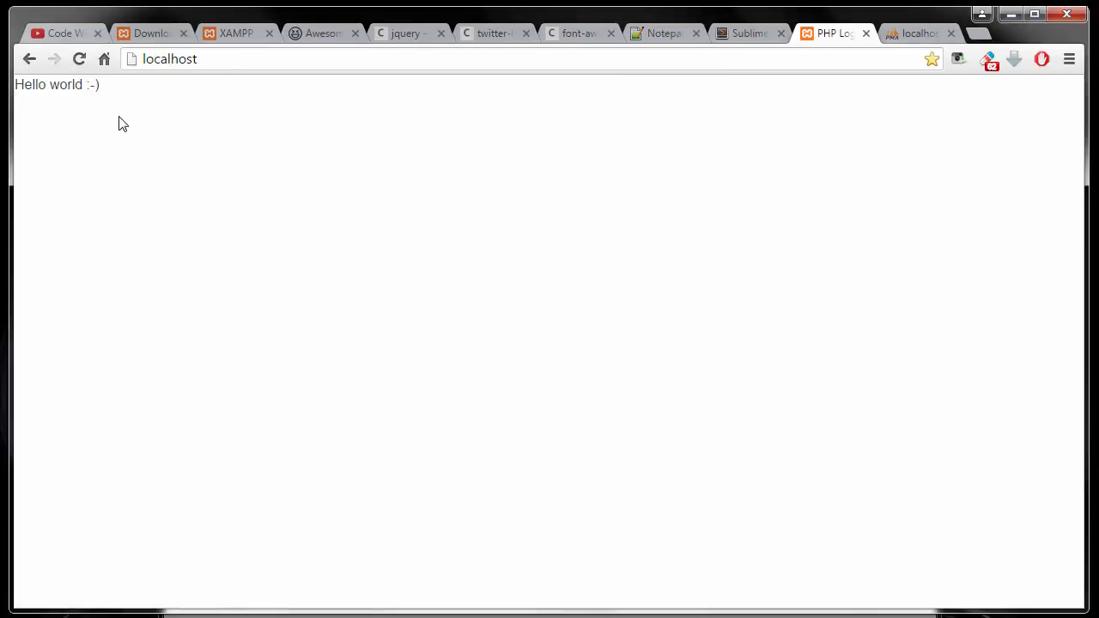
mouse_move(229, 158)
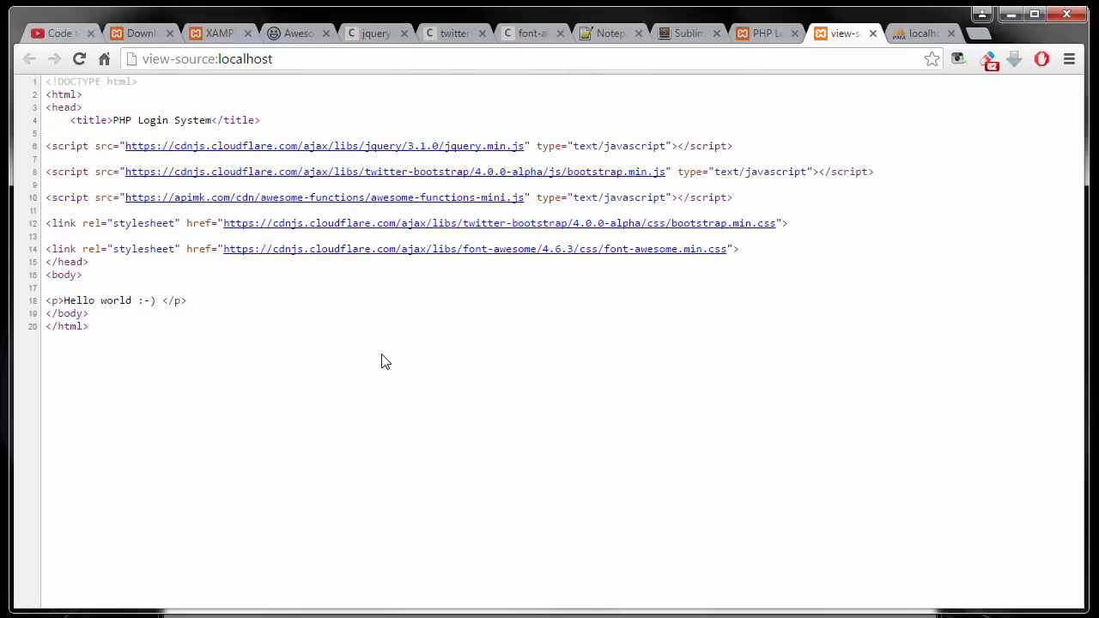
mouse_move(484, 354)
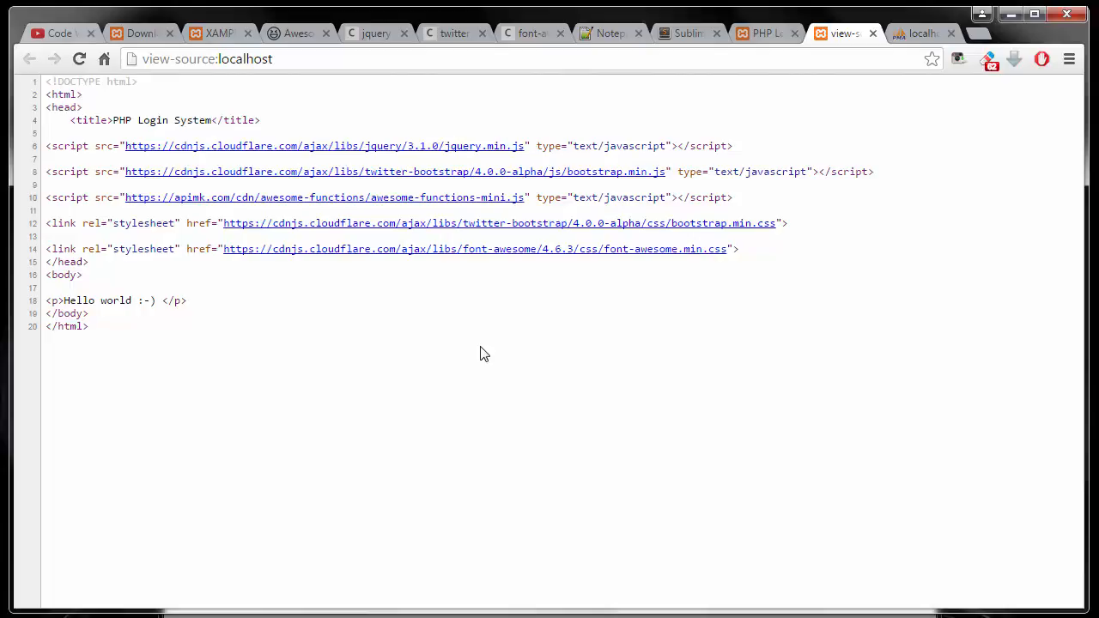